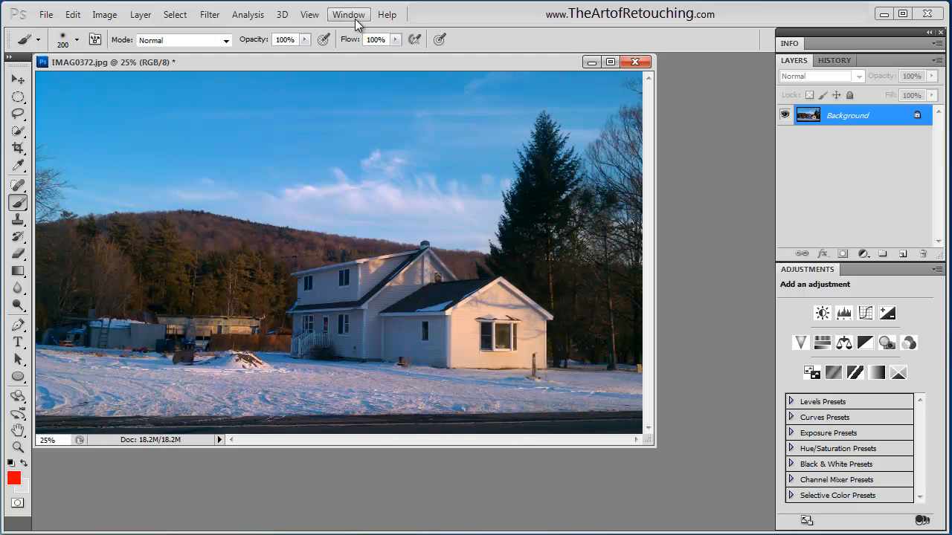
# - Show the Channels panel for the snowy house photo via the Window menu
pyautogui.click(348, 15)
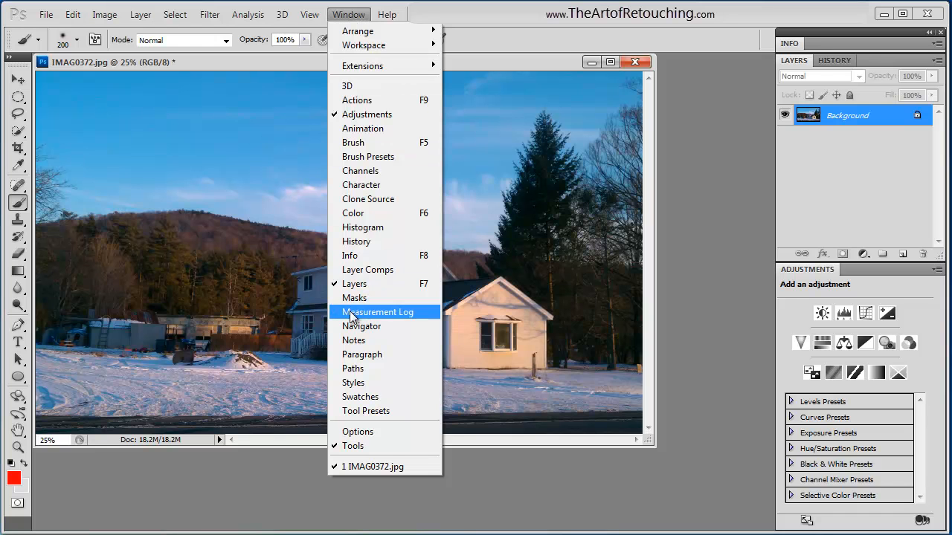
pyautogui.click(360, 169)
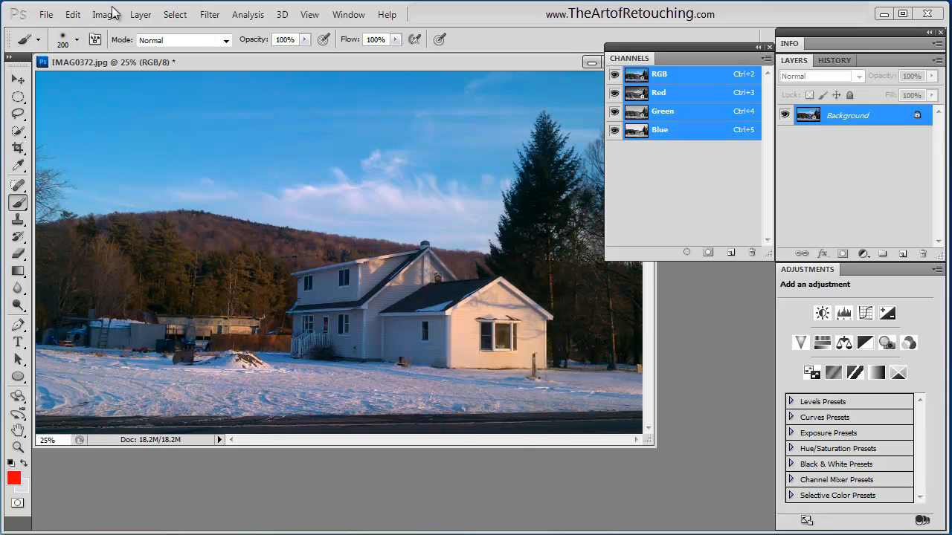
# - Convert the photo from RGB to CMYK Color through Image > Mode
pyautogui.click(101, 14)
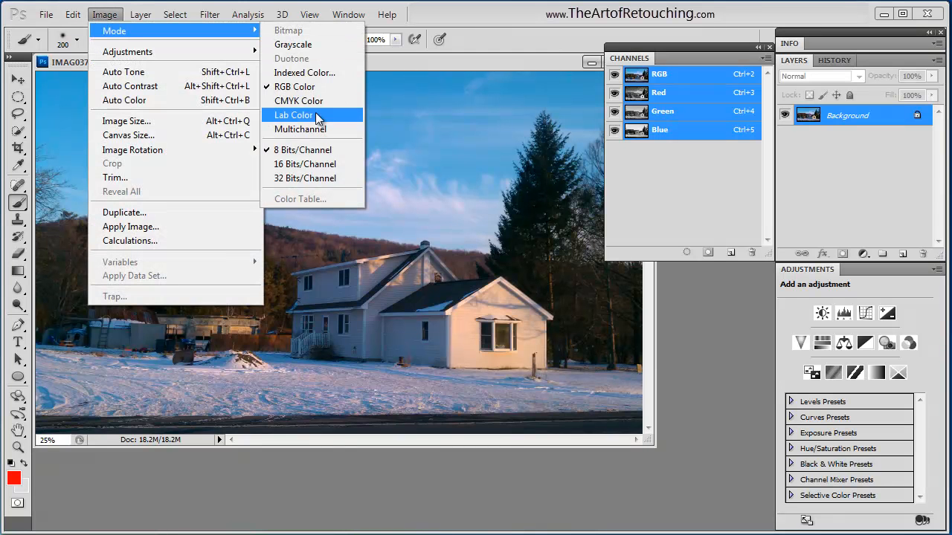
pyautogui.moveTo(326, 104)
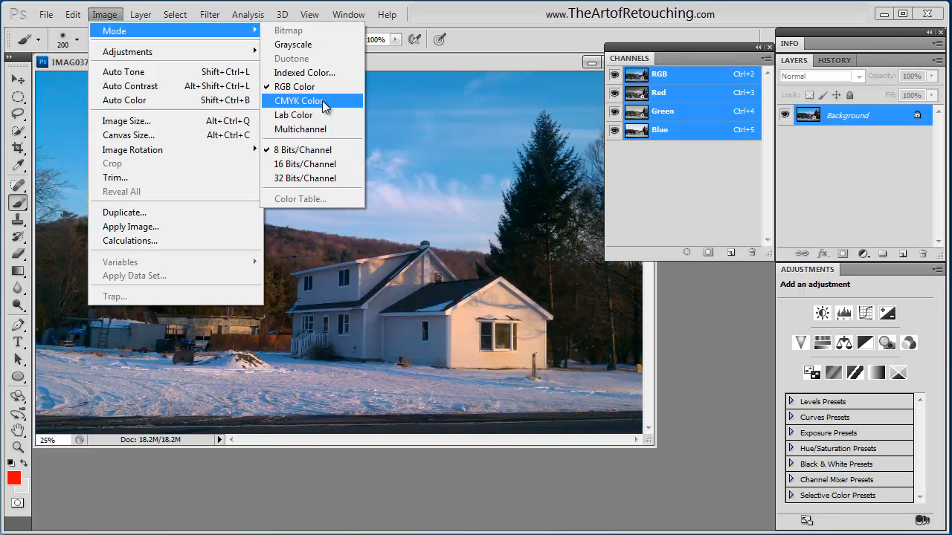
pyautogui.click(301, 101)
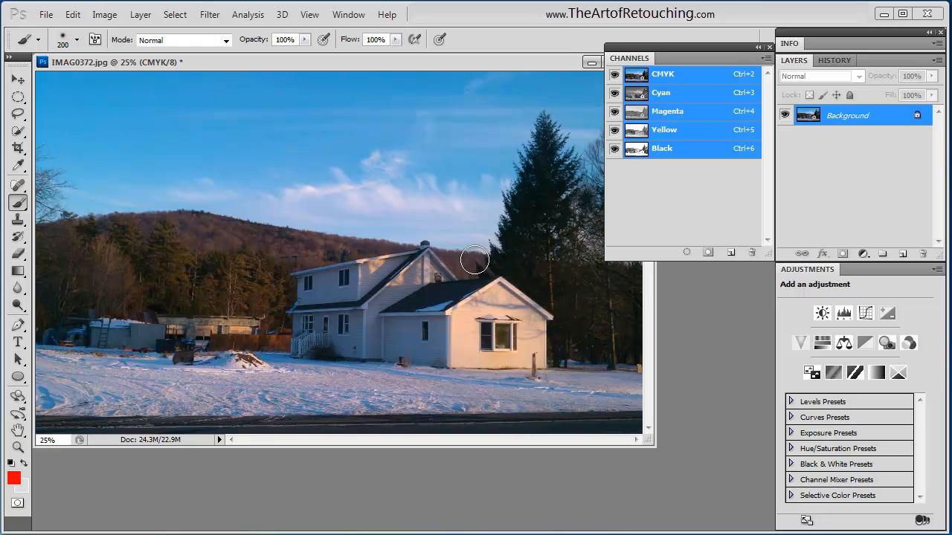
pyautogui.moveTo(708, 77)
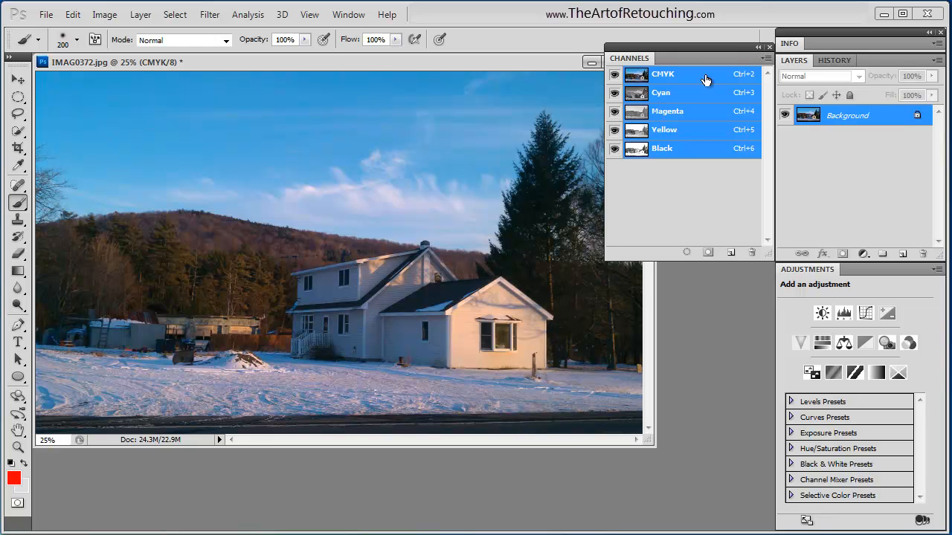
pyautogui.moveTo(672, 78)
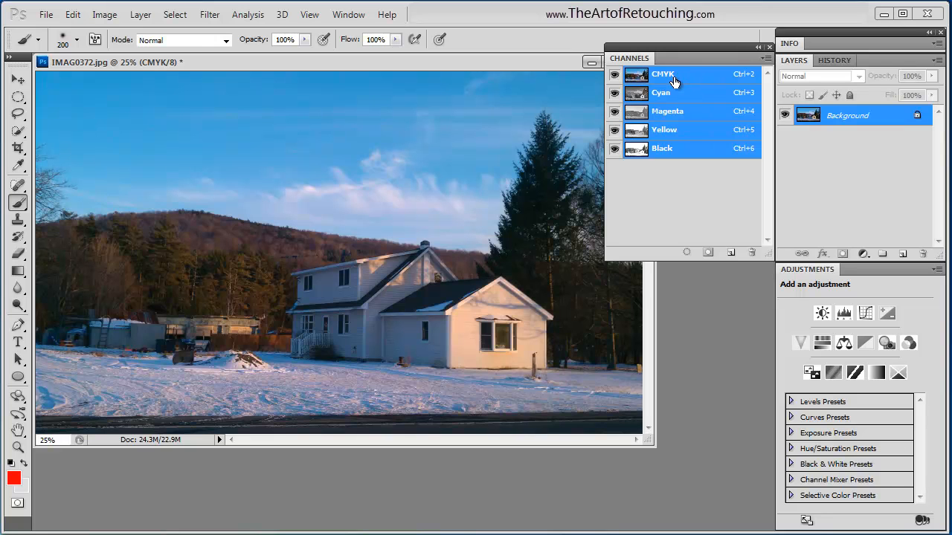
pyautogui.moveTo(672, 172)
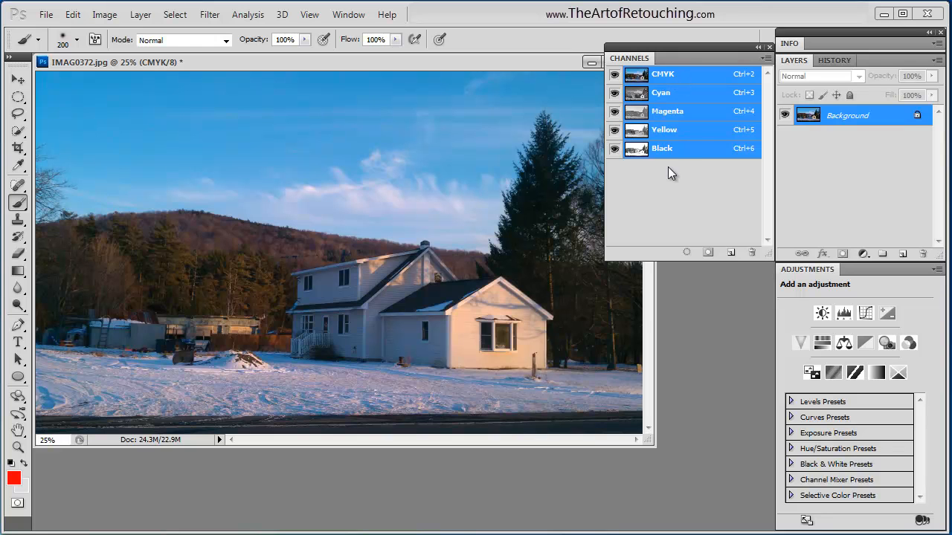
# - View the Cyan, composite CMYK, Cyan, Magenta, Yellow and Black channels in turn, ending on Cyan alone
pyautogui.click(661, 93)
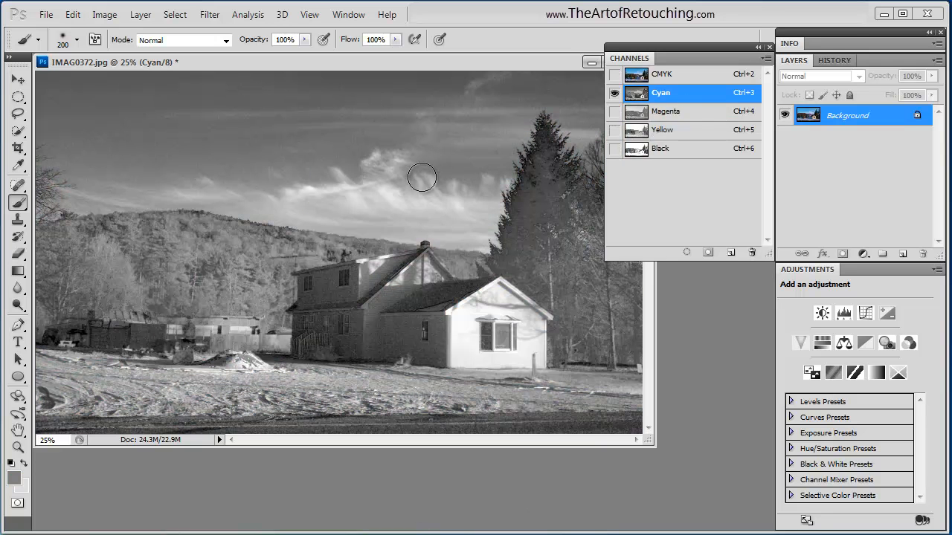
pyautogui.moveTo(429, 163)
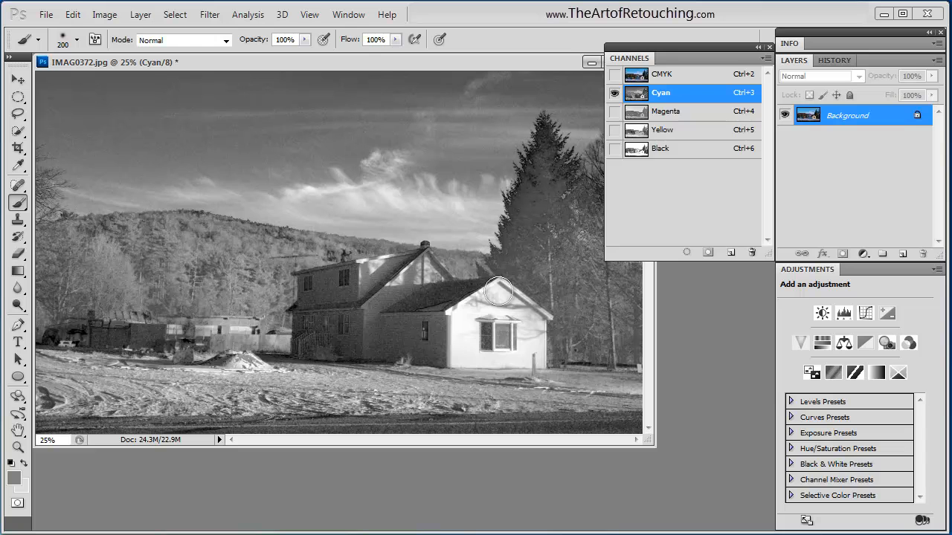
pyautogui.moveTo(485, 357)
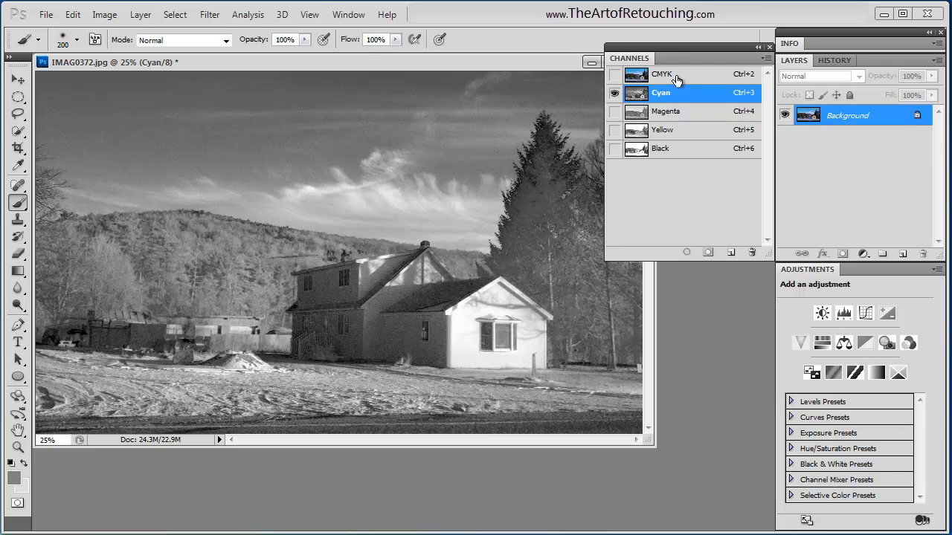
pyautogui.click(664, 74)
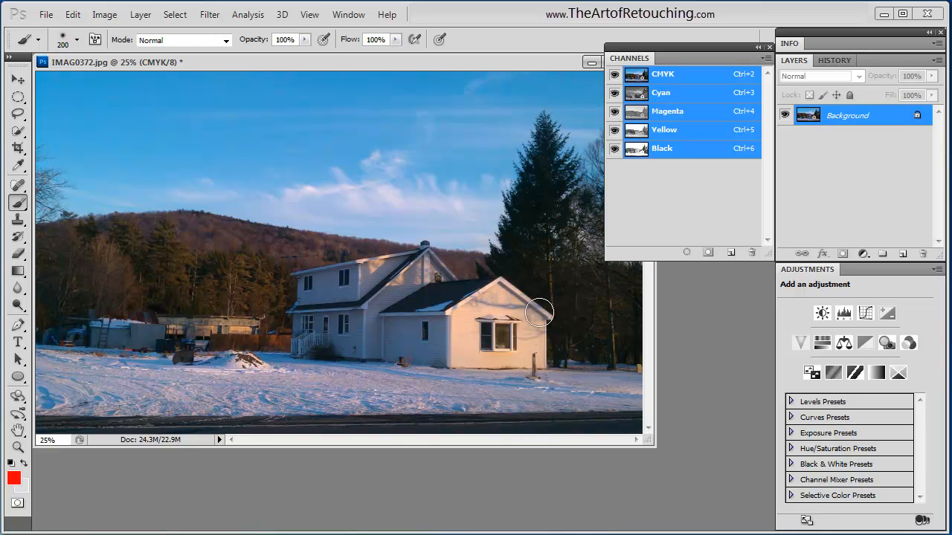
pyautogui.moveTo(674, 96)
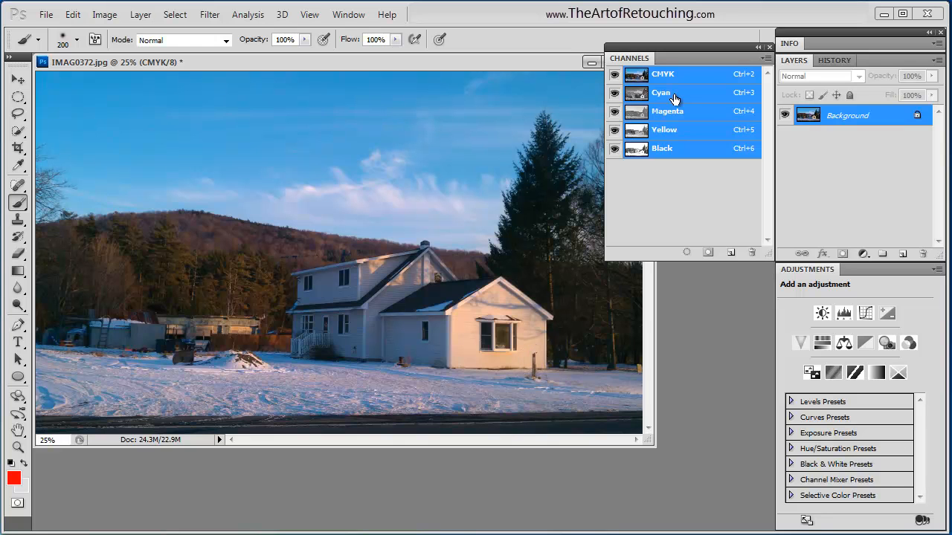
pyautogui.click(661, 92)
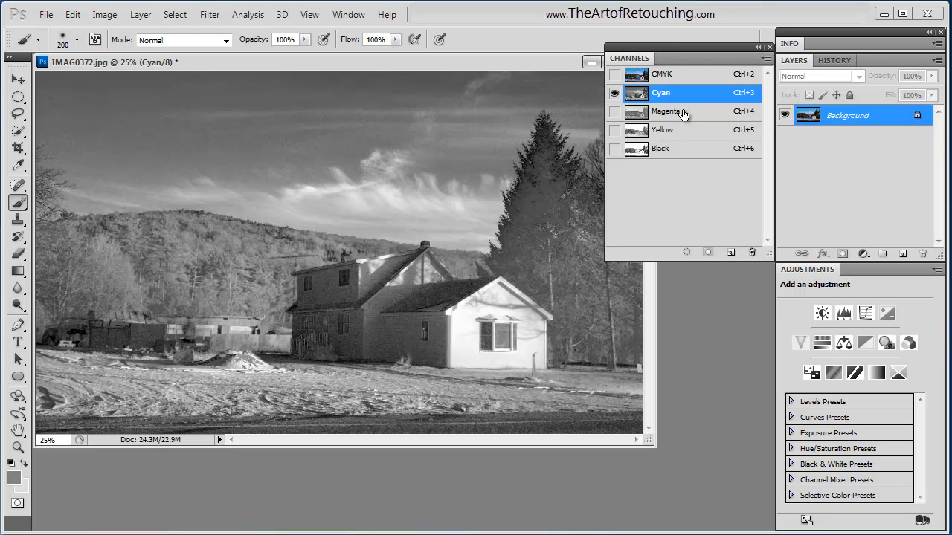
pyautogui.click(668, 110)
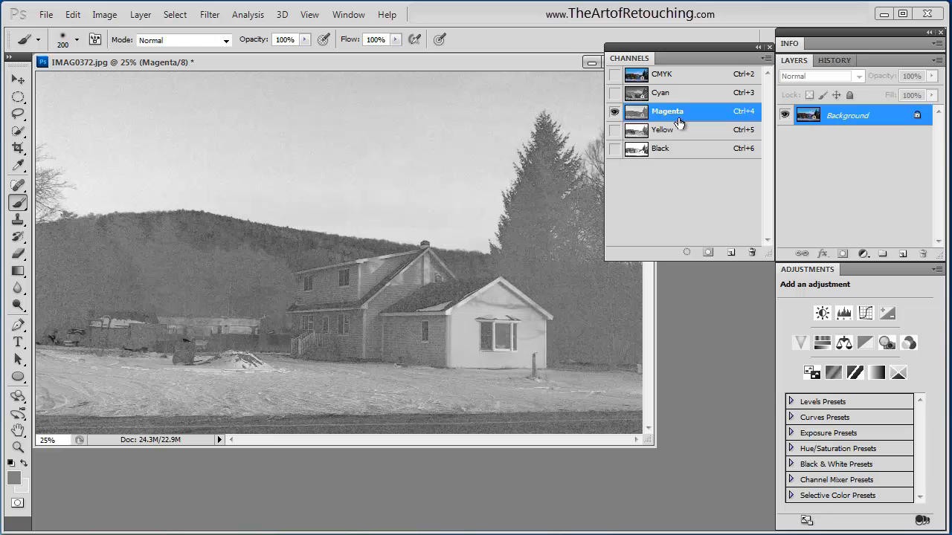
pyautogui.moveTo(556, 311)
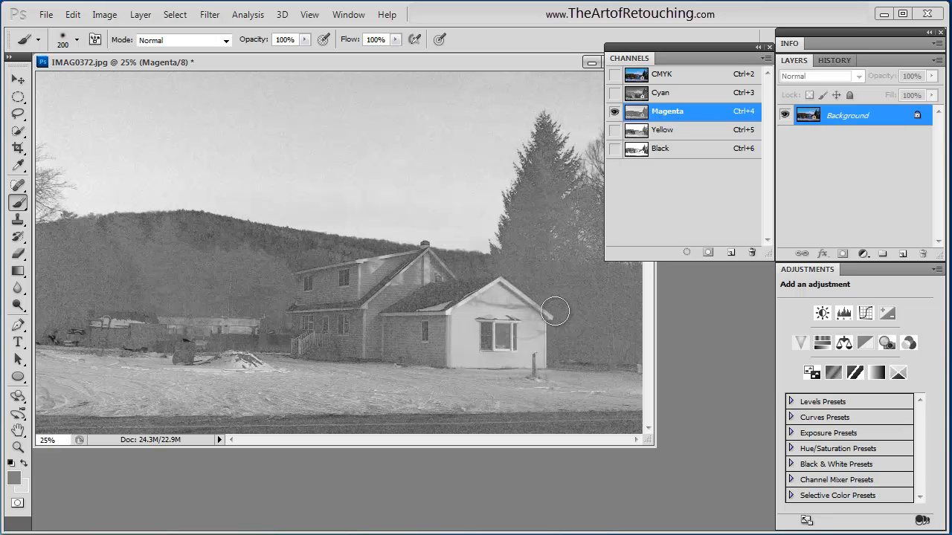
pyautogui.moveTo(319, 304)
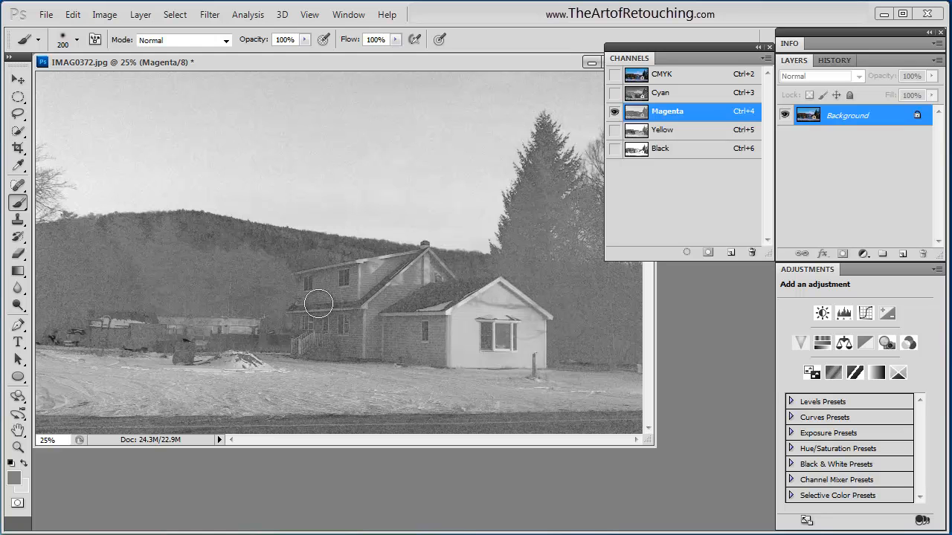
pyautogui.moveTo(452, 185)
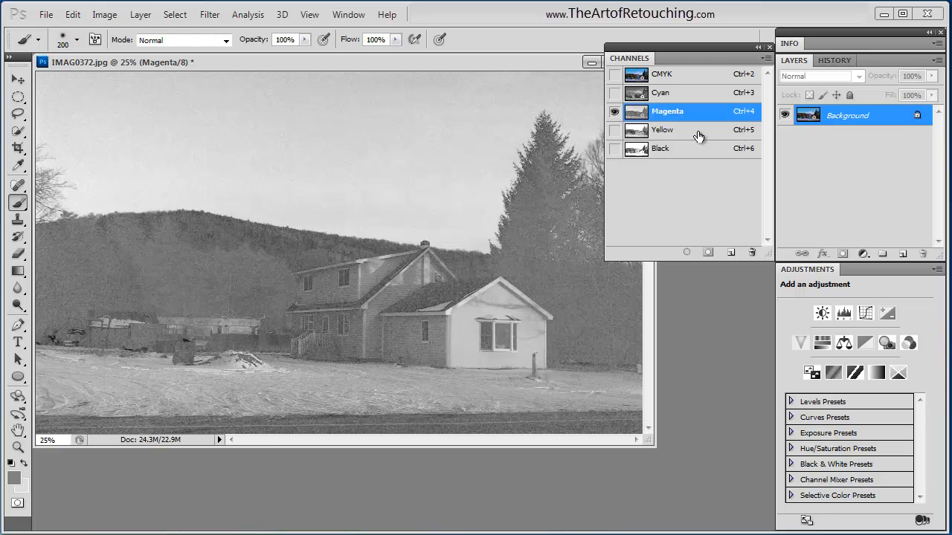
pyautogui.click(663, 130)
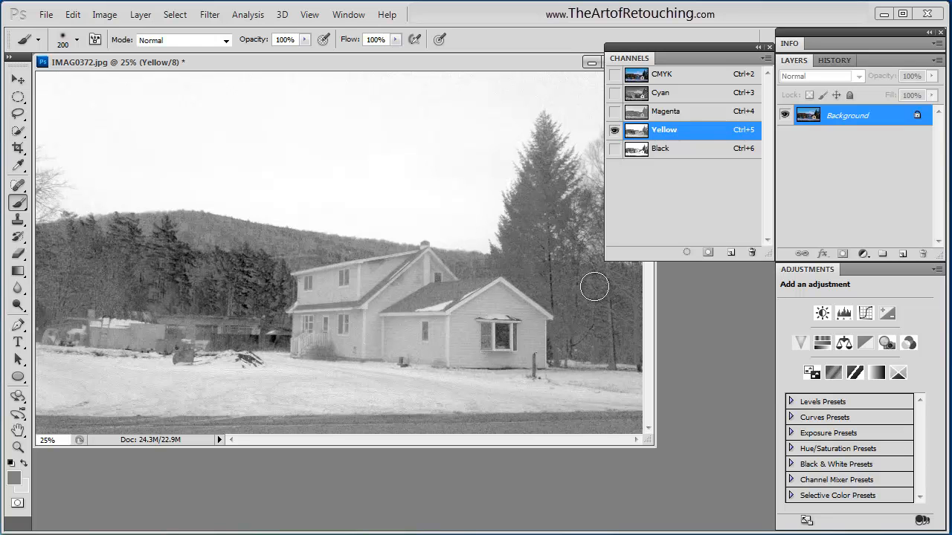
pyautogui.moveTo(363, 151)
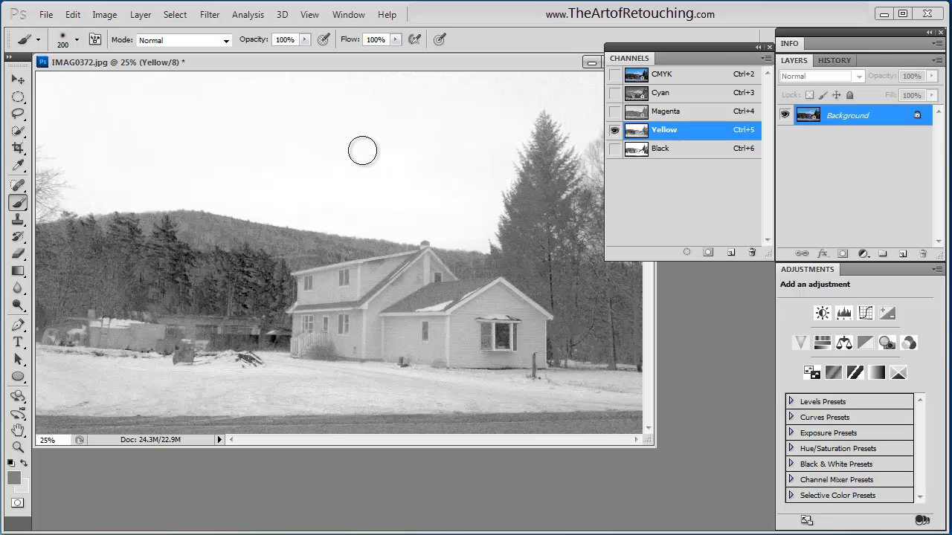
pyautogui.moveTo(366, 144)
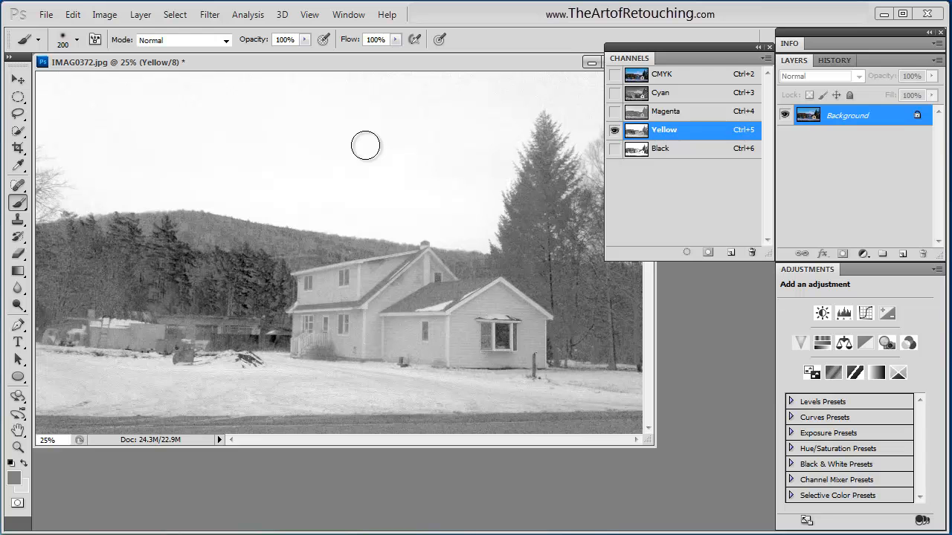
pyautogui.click(660, 149)
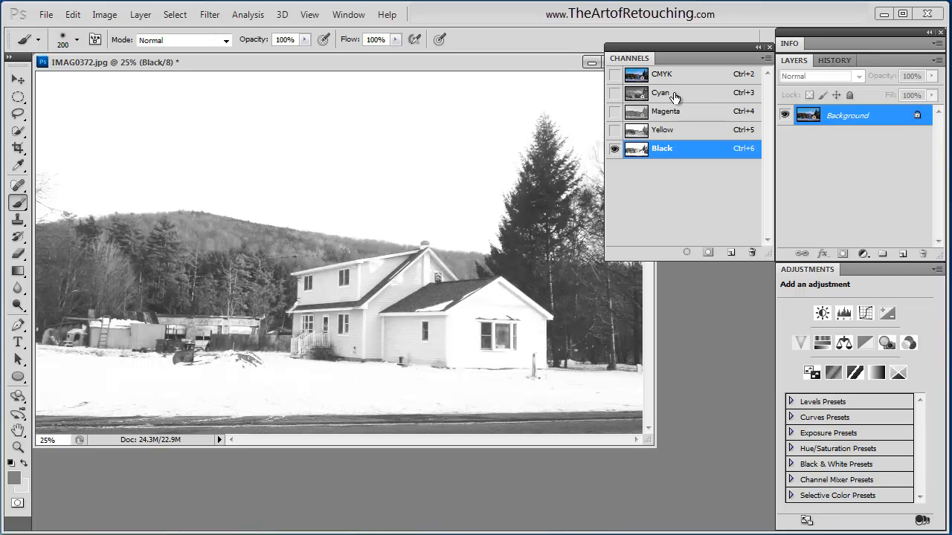
pyautogui.click(672, 92)
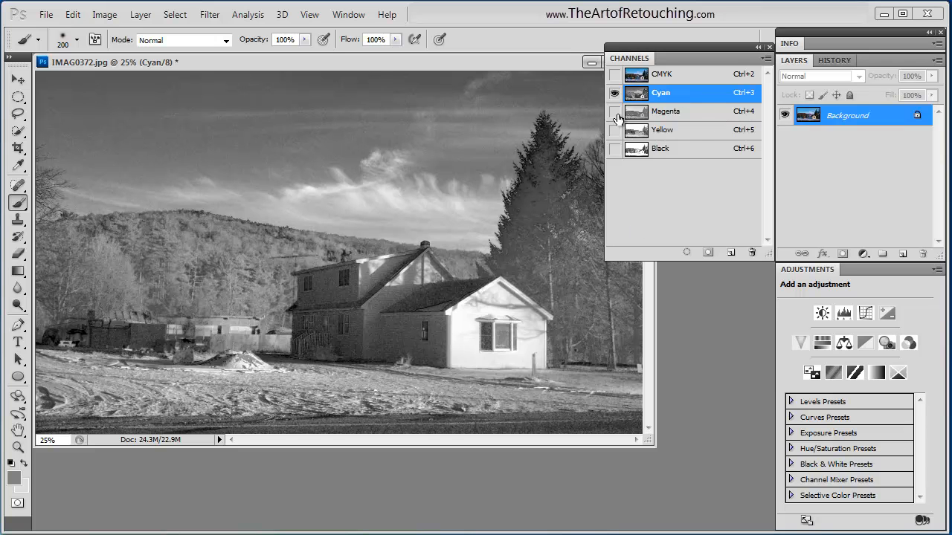
pyautogui.click(616, 112)
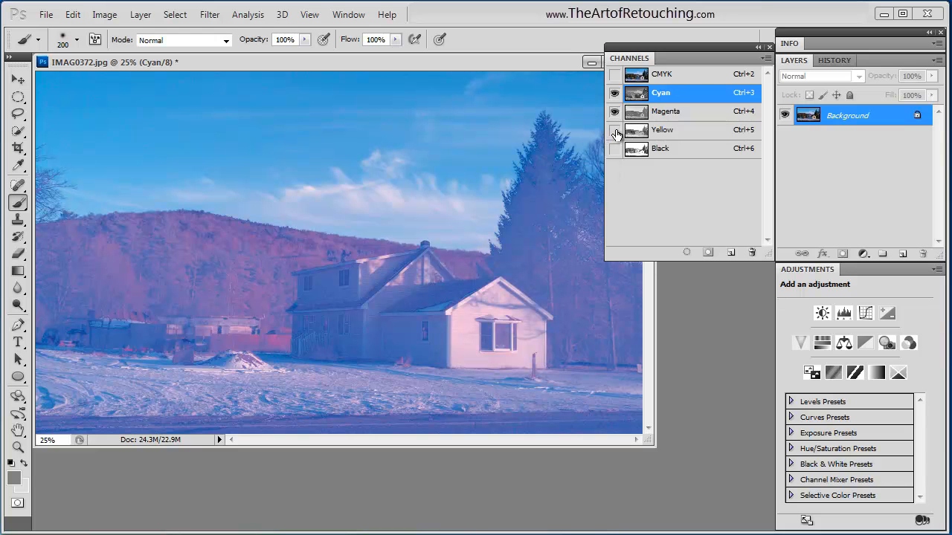
pyautogui.click(614, 129)
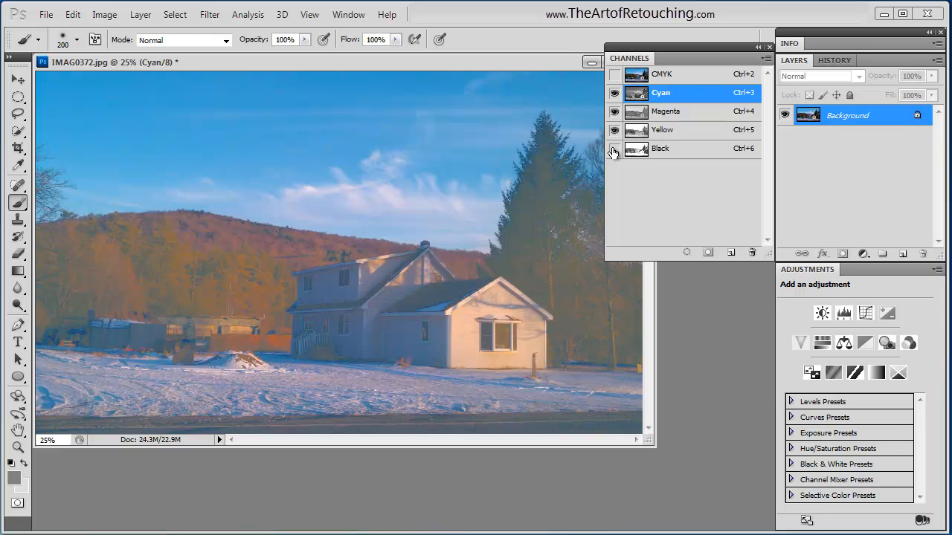
pyautogui.click(662, 75)
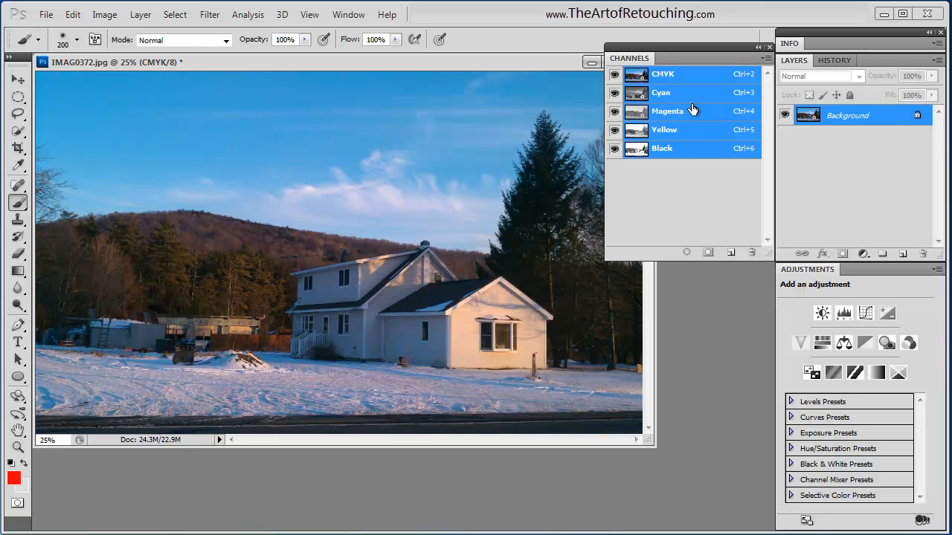
pyautogui.moveTo(697, 98)
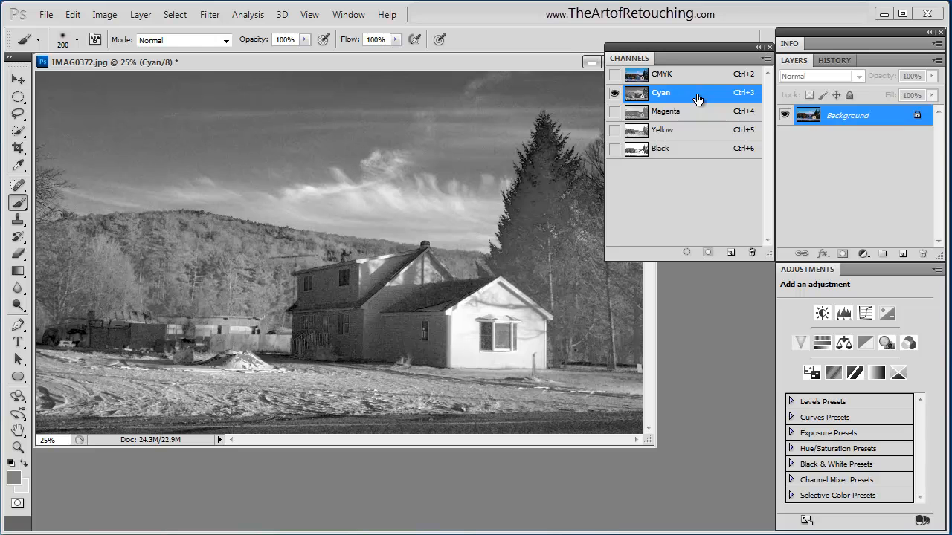
pyautogui.moveTo(126, 341)
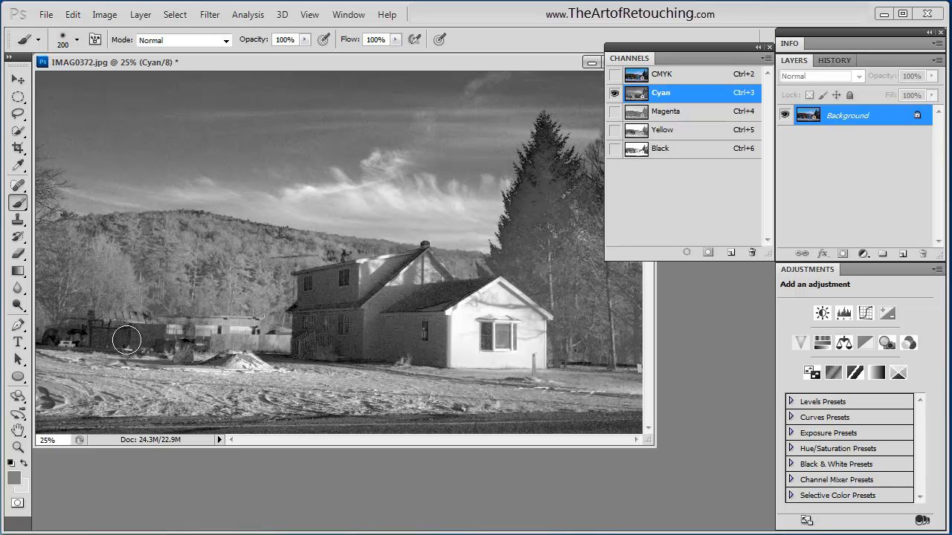
pyautogui.click(662, 75)
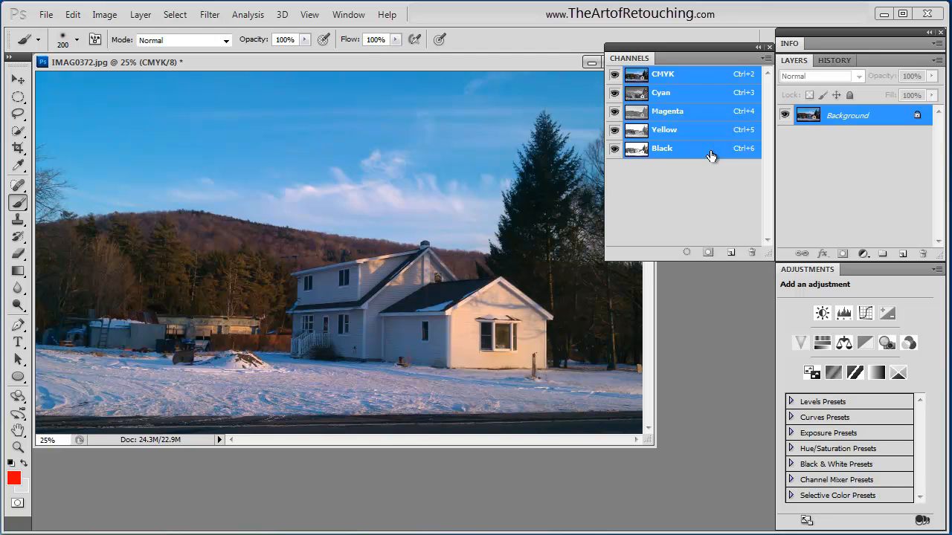
pyautogui.moveTo(681, 101)
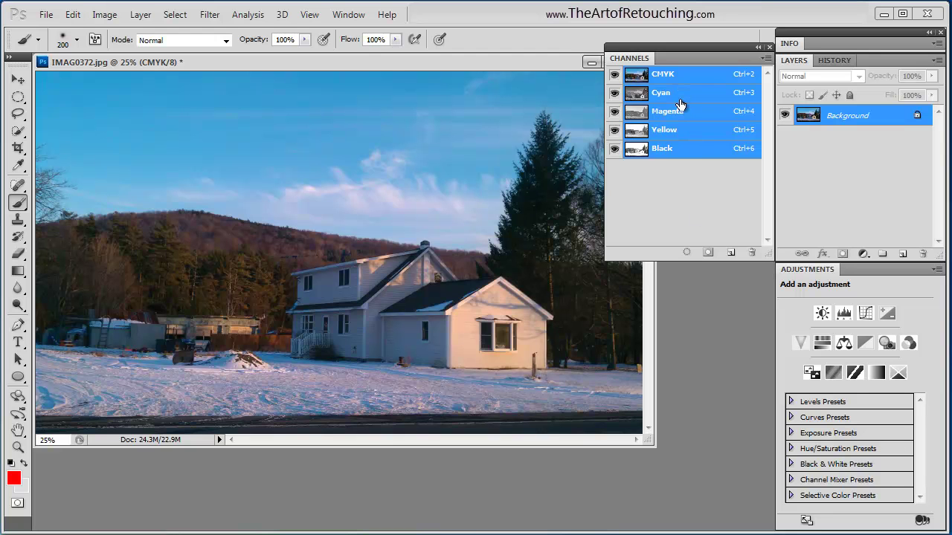
pyautogui.click(661, 92)
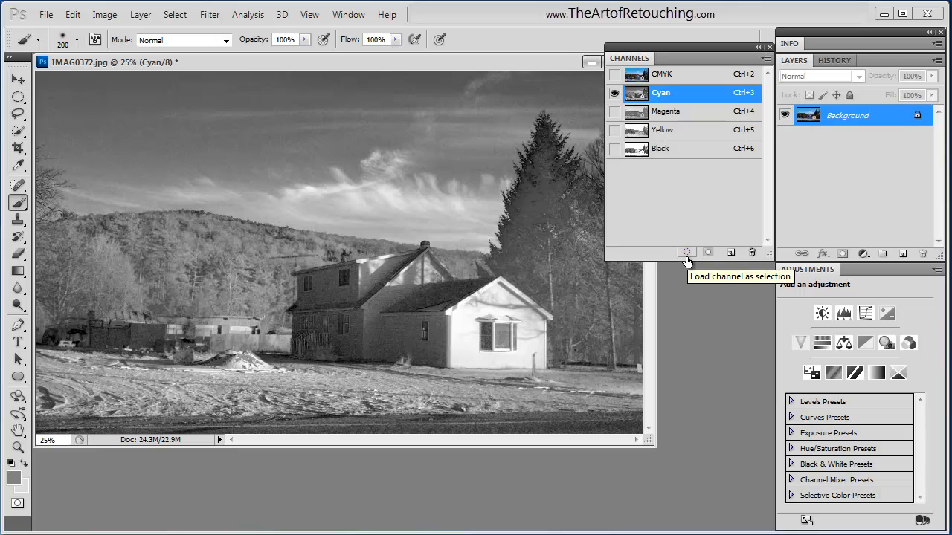
pyautogui.click(687, 253)
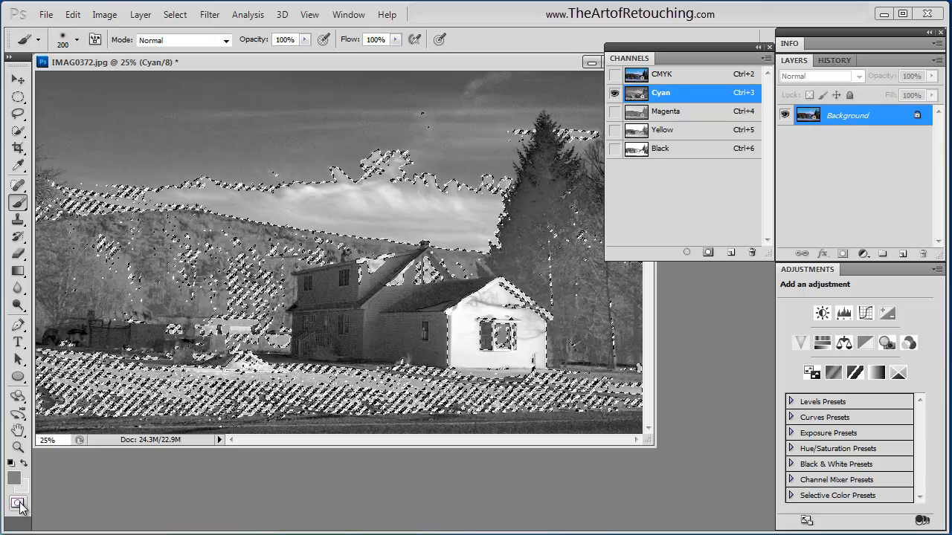
pyautogui.click(12, 503)
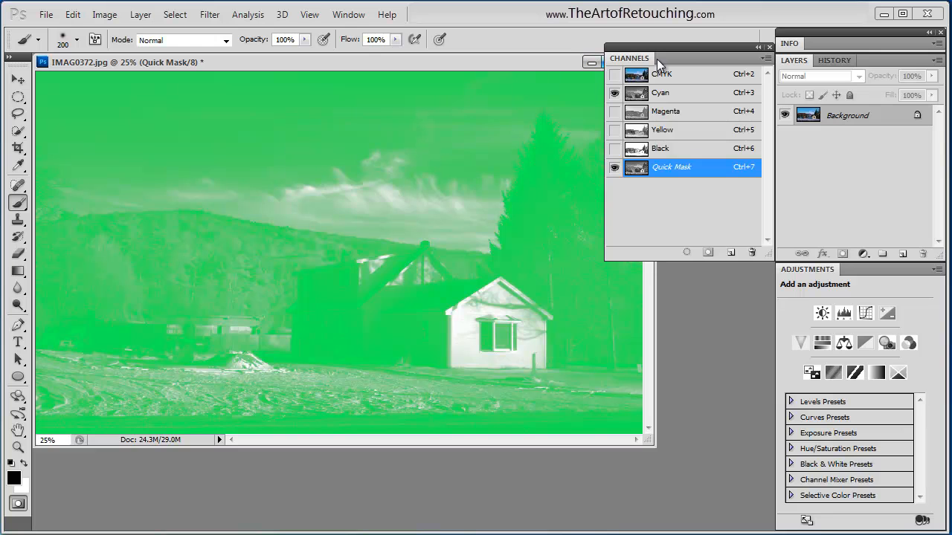
pyautogui.moveTo(646, 182)
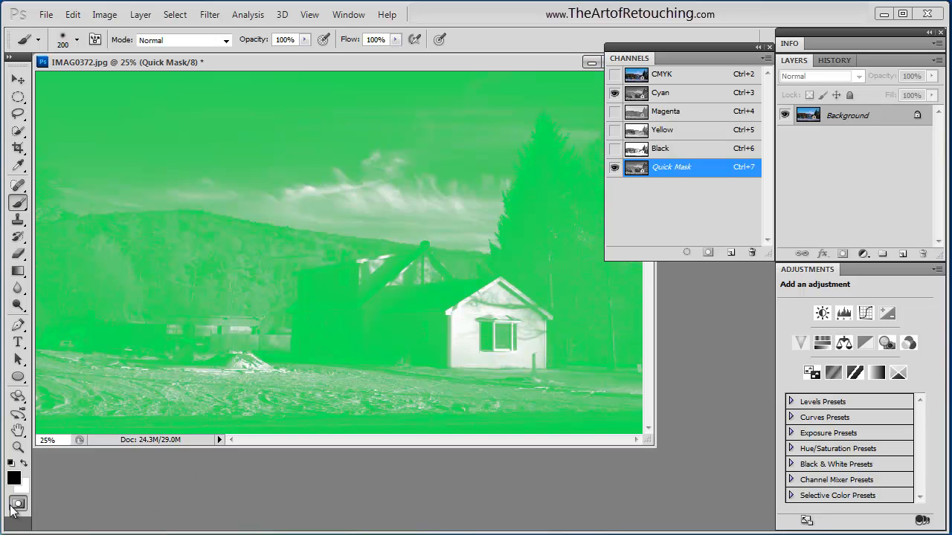
pyautogui.click(16, 503)
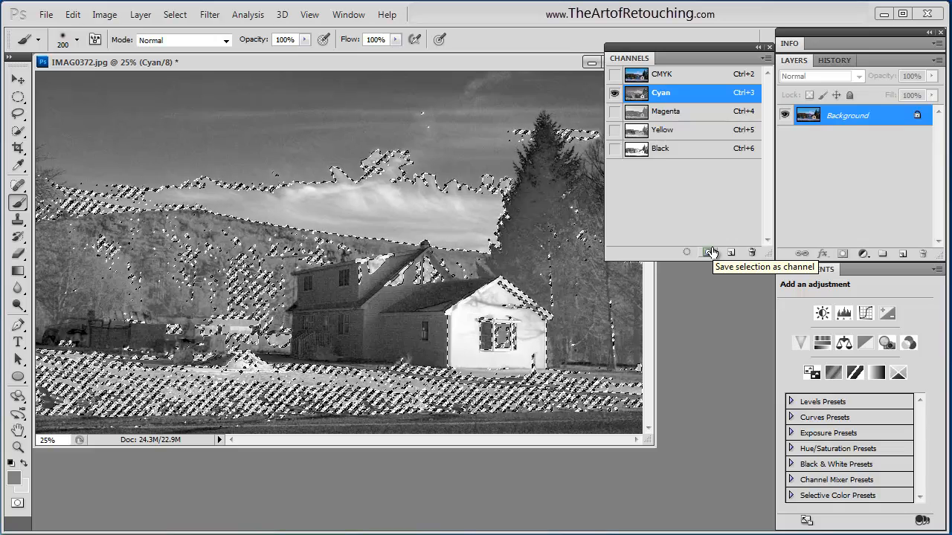
# - Save the selection as a new Alpha 1 channel, show it as an overlay and make it active
pyautogui.click(710, 253)
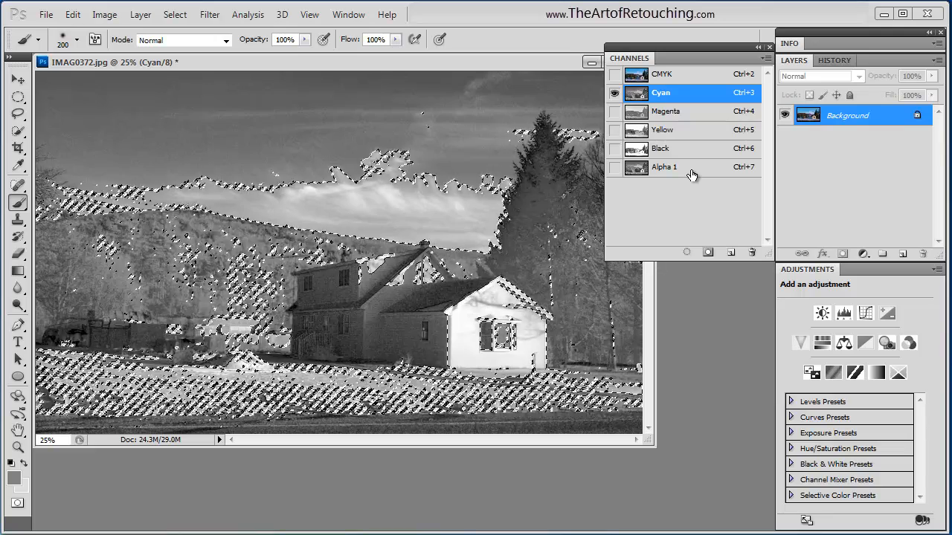
pyautogui.click(616, 167)
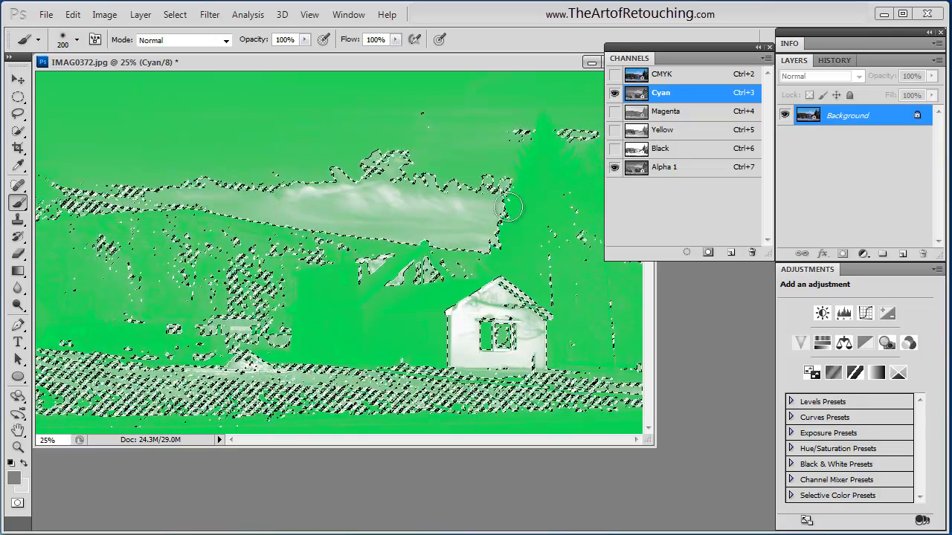
pyautogui.moveTo(509, 207); pyautogui.dragTo(553, 170)
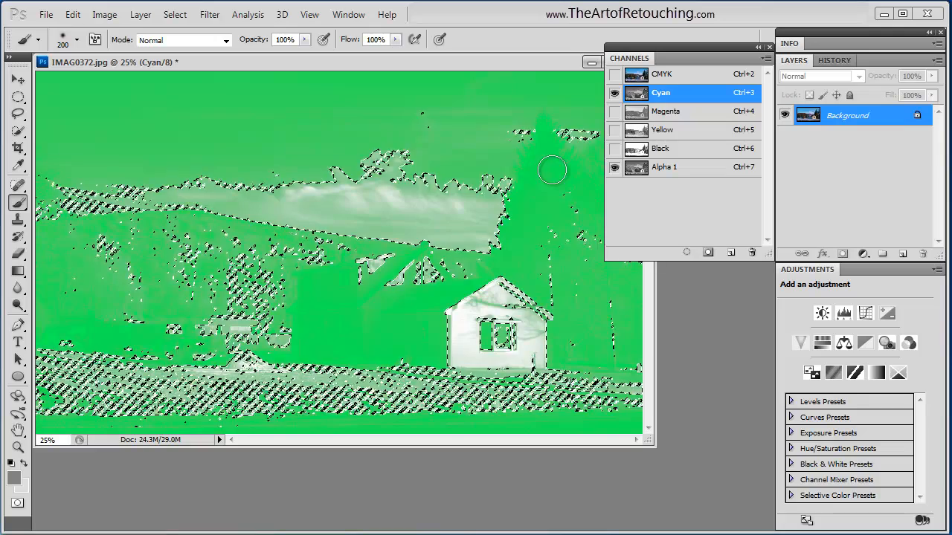
pyautogui.moveTo(552, 170); pyautogui.dragTo(422, 245)
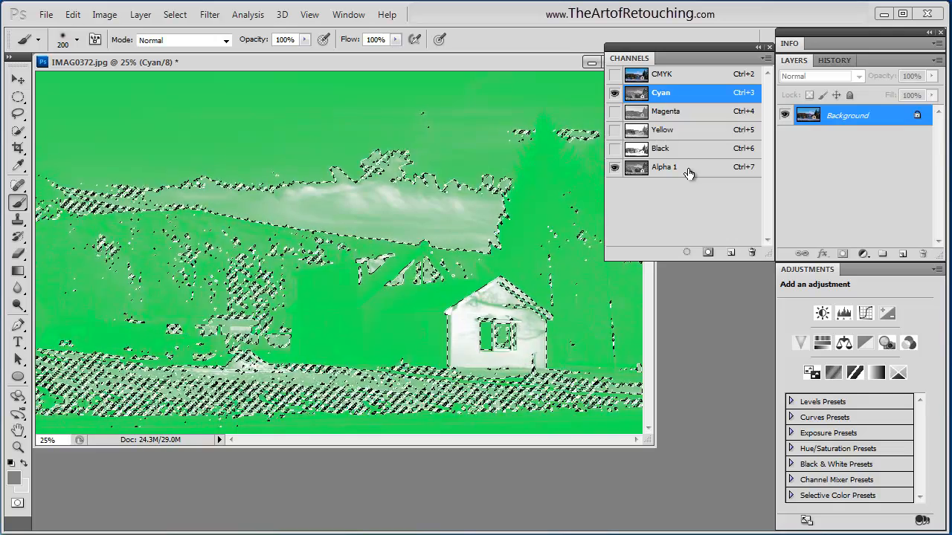
pyautogui.click(663, 167)
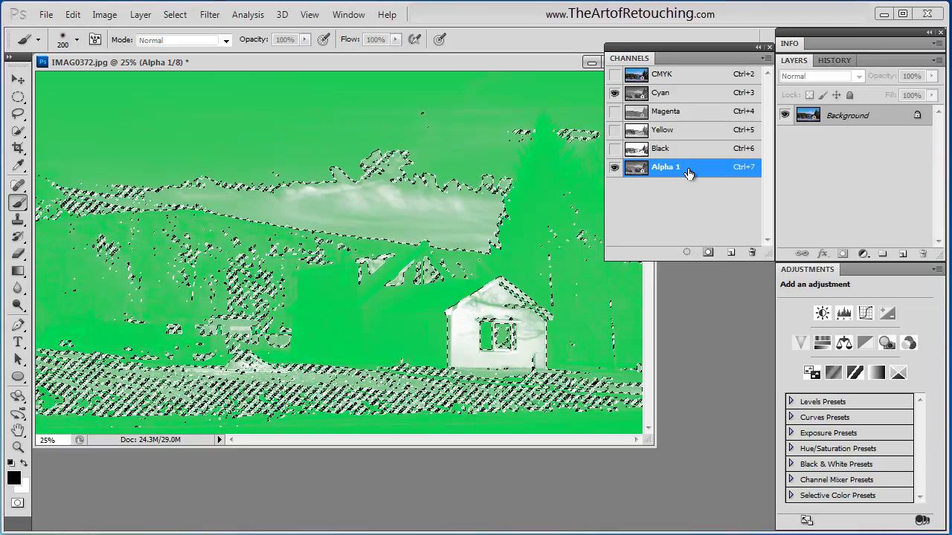
# - Change Alpha 1's mask overlay colour from green to red in Channel Options, then hide the overlay
pyautogui.doubleClick(667, 167)
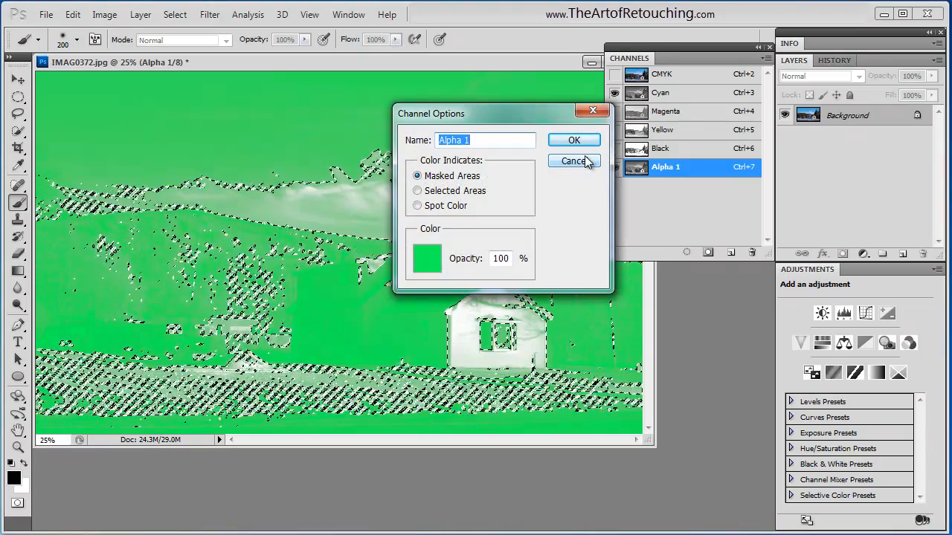
pyautogui.click(764, 58)
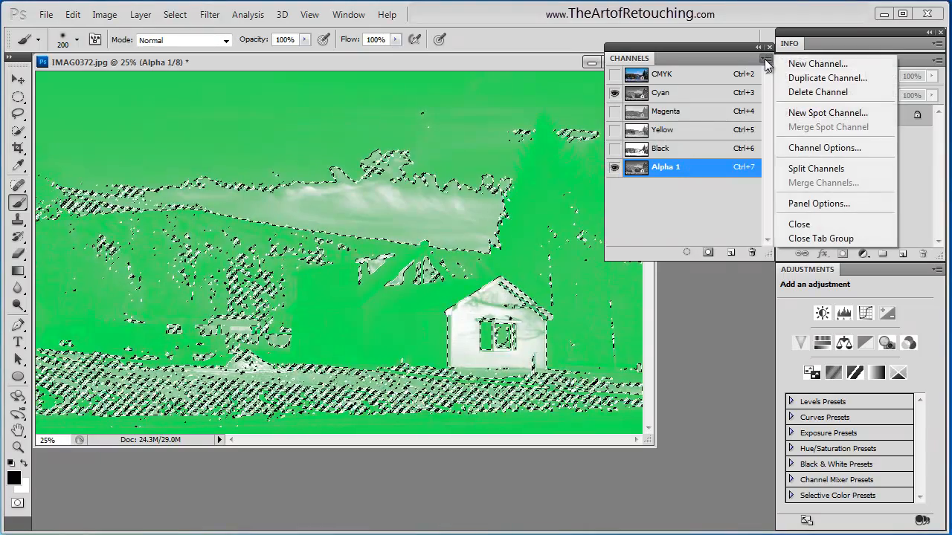
pyautogui.moveTo(824, 149)
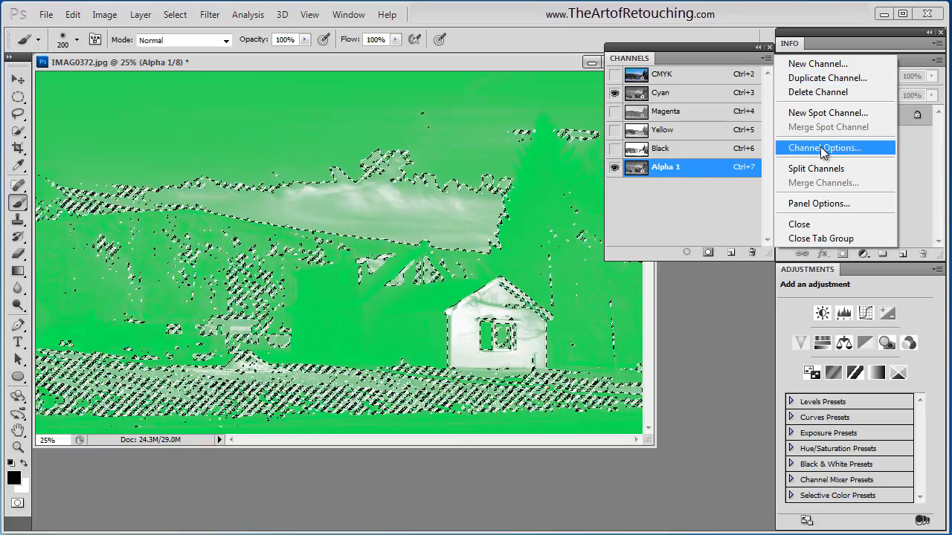
pyautogui.click(824, 148)
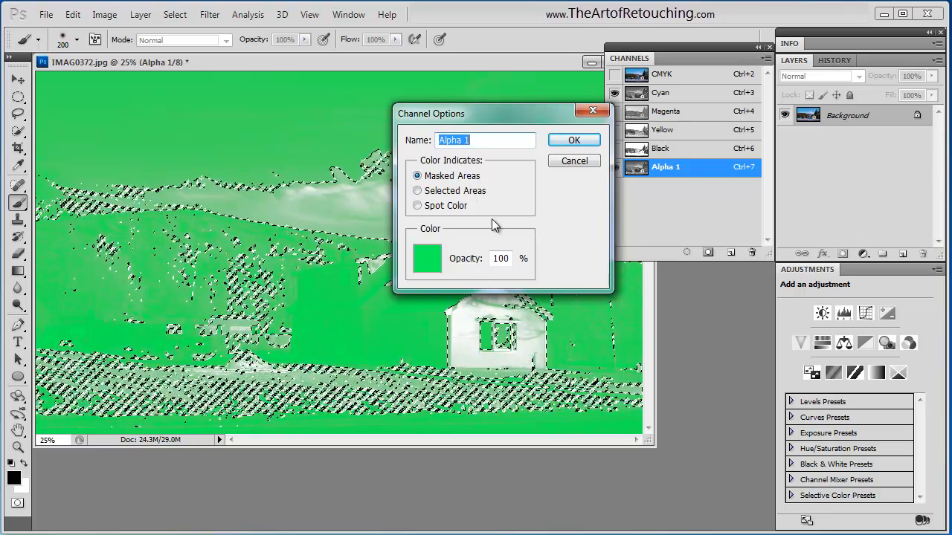
pyautogui.moveTo(459, 216)
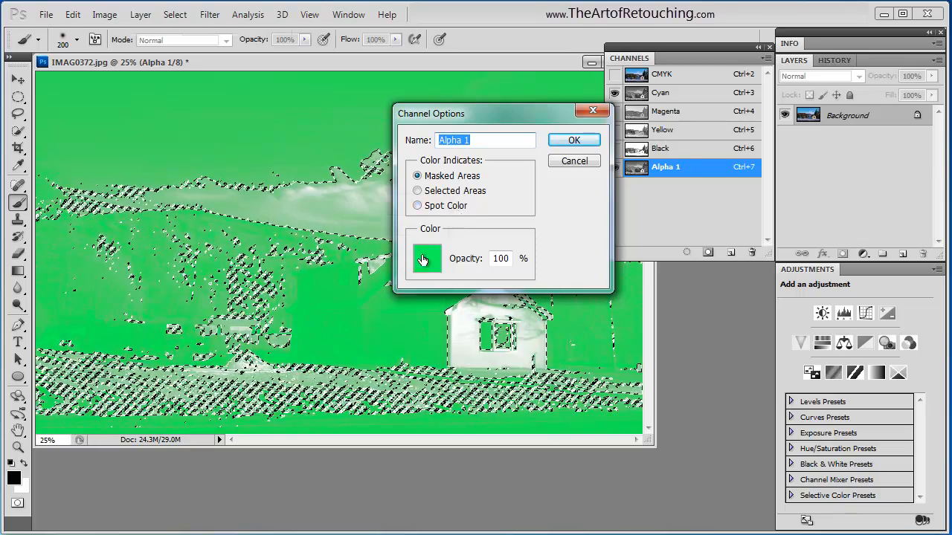
pyautogui.click(426, 259)
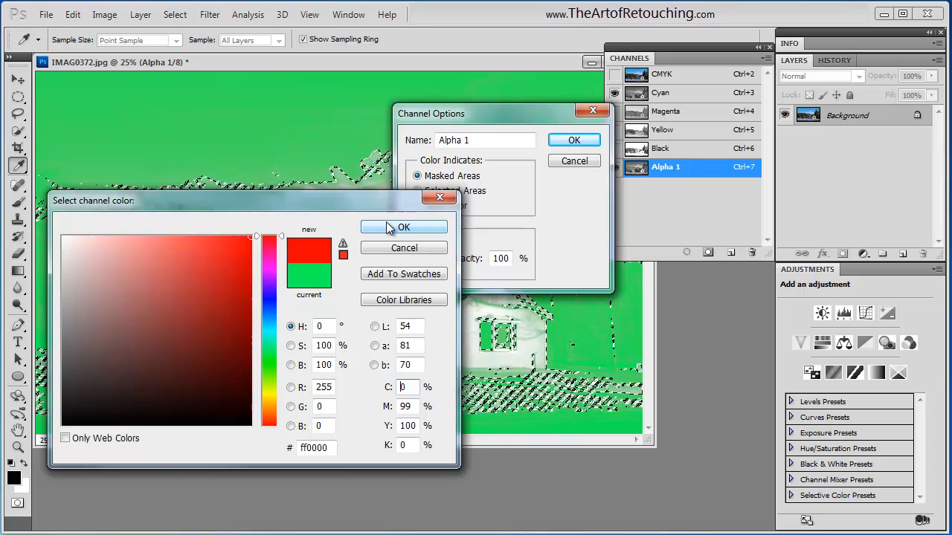
pyautogui.click(403, 226)
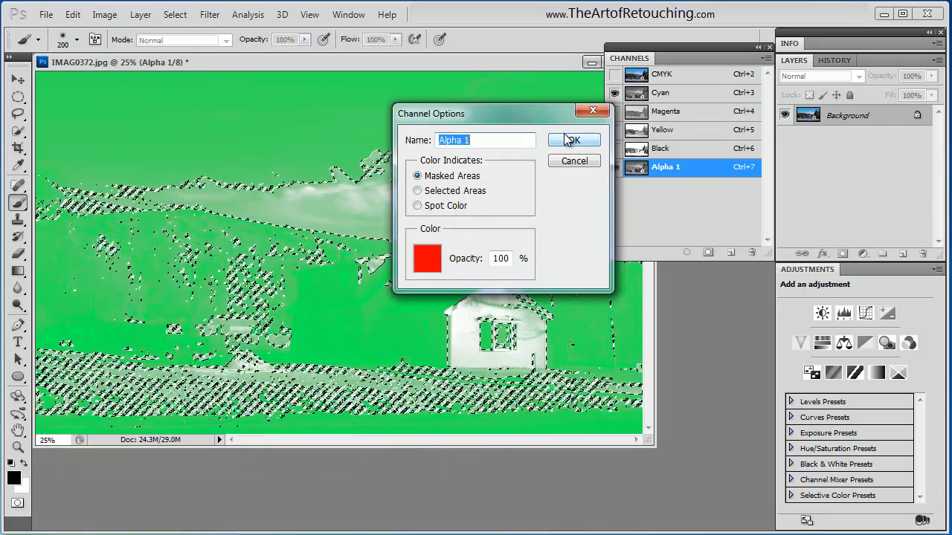
pyautogui.click(573, 140)
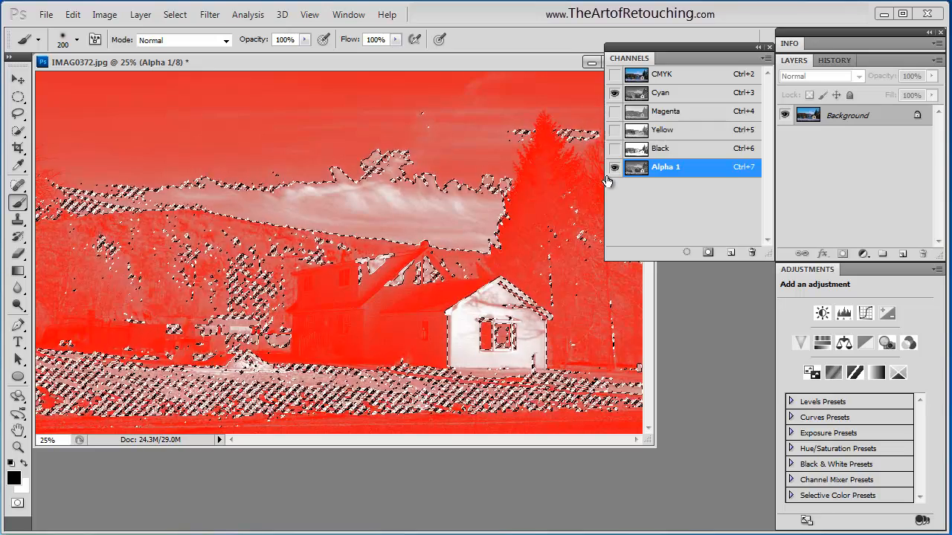
pyautogui.moveTo(615, 166)
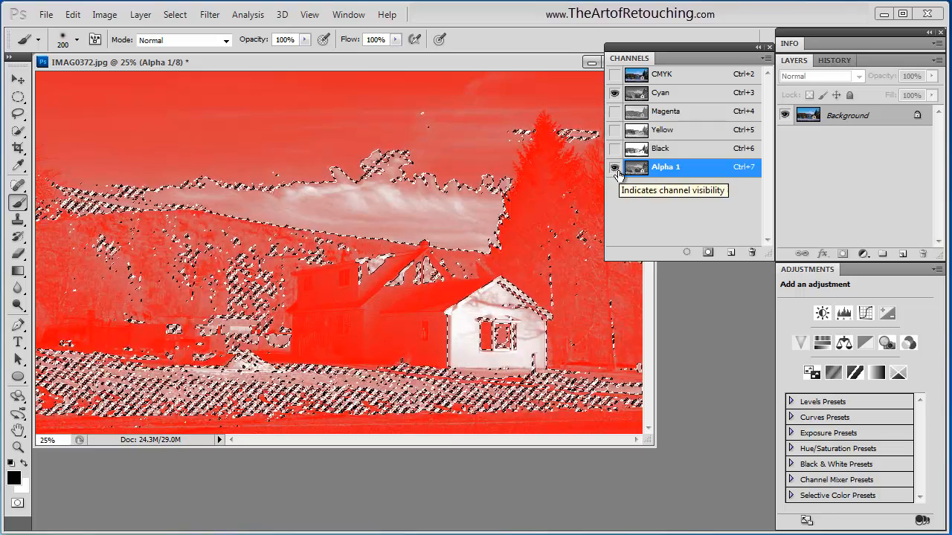
pyautogui.click(616, 166)
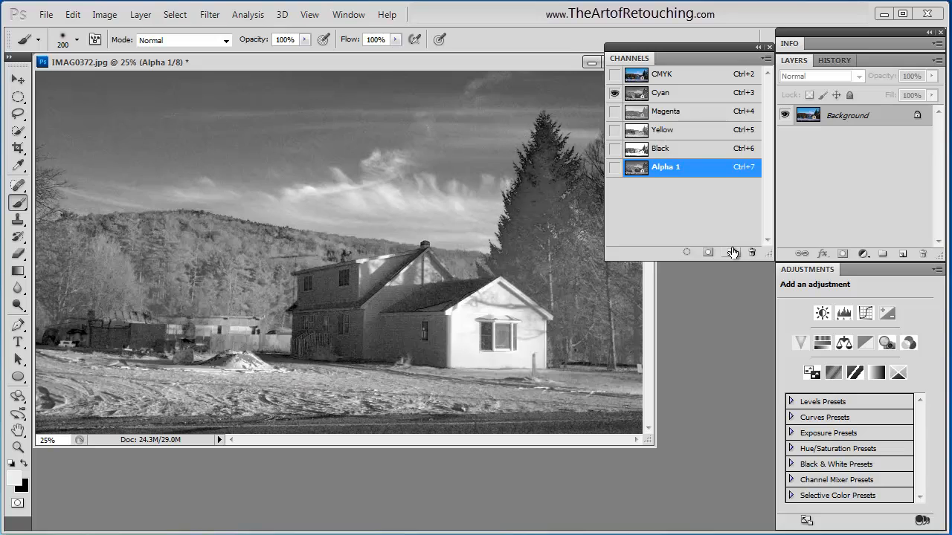
pyautogui.moveTo(732, 253)
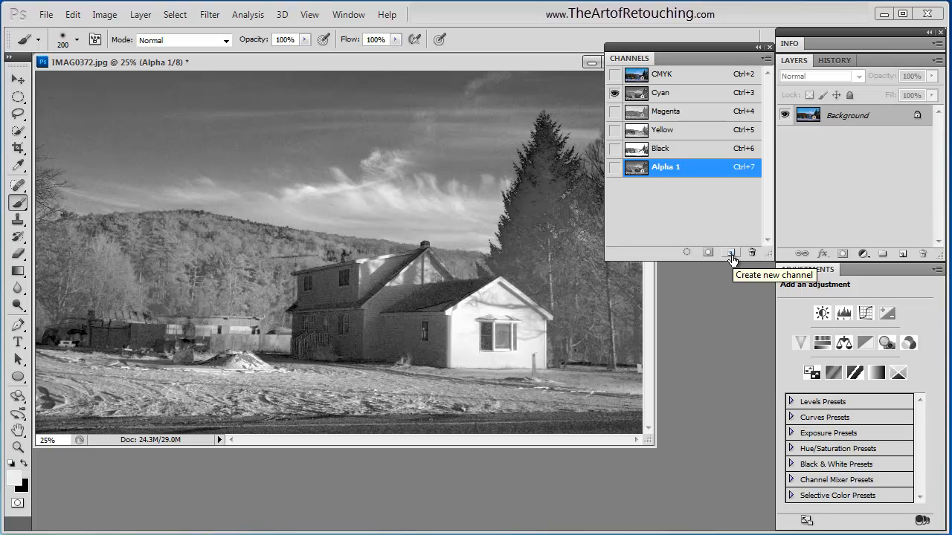
# - Create an Alpha 2 channel with a painted white squiggle, then show the colour image and hide Alpha 2
pyautogui.click(730, 253)
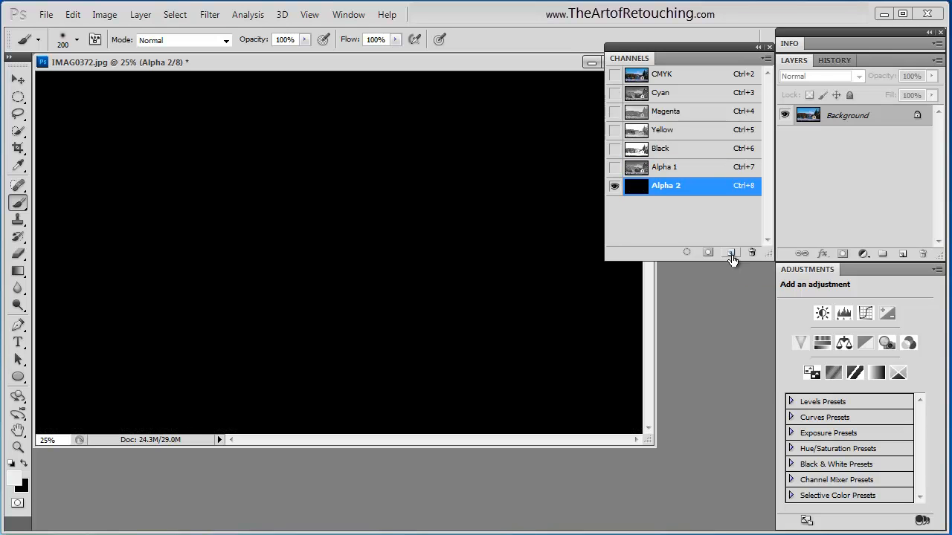
pyautogui.moveTo(452, 220)
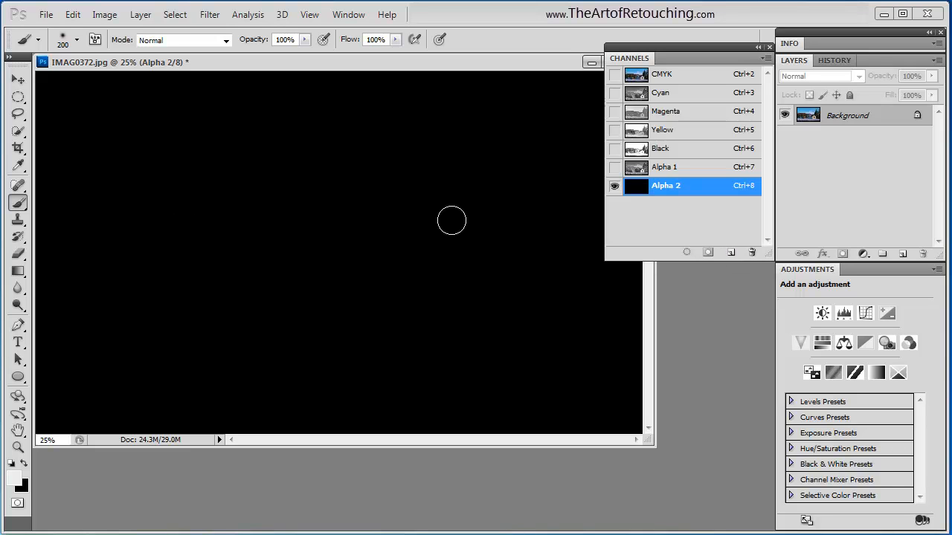
pyautogui.moveTo(192, 330)
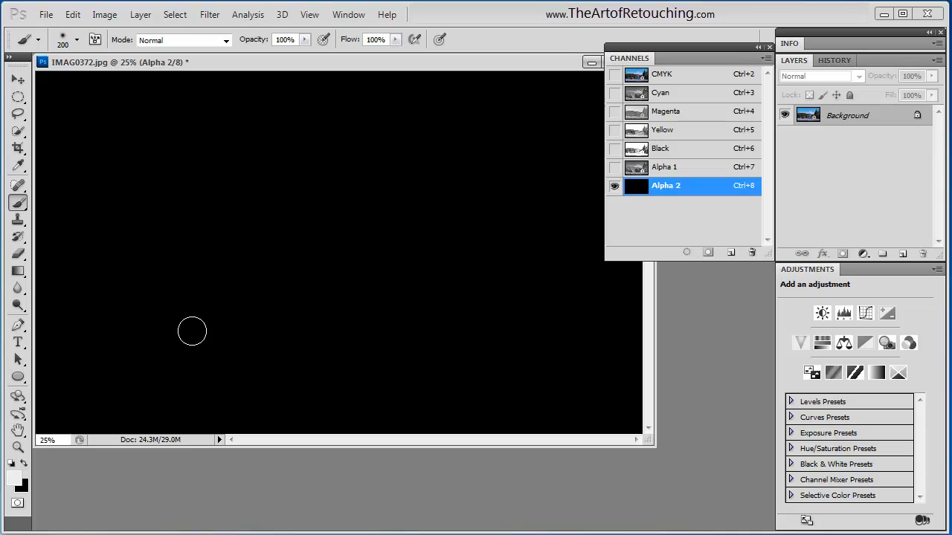
pyautogui.moveTo(440, 175)
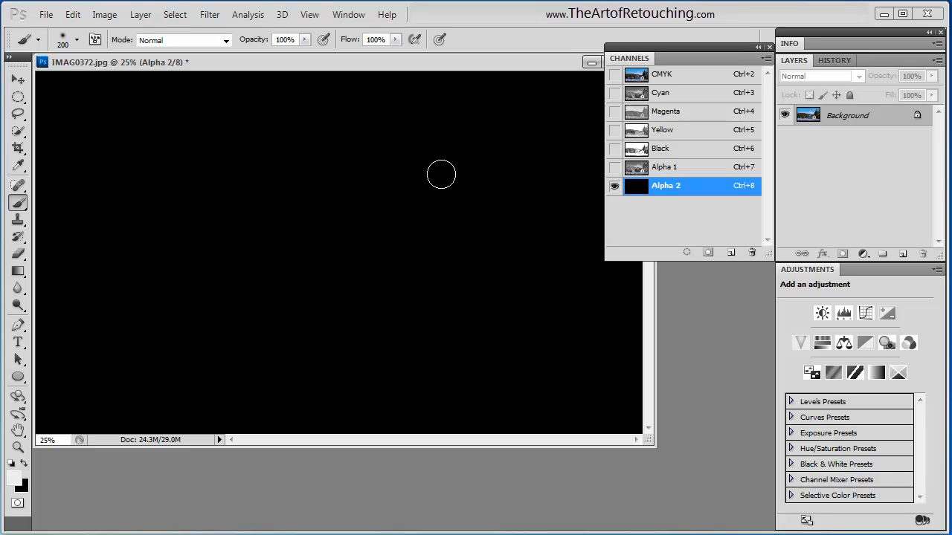
pyautogui.moveTo(95, 195)
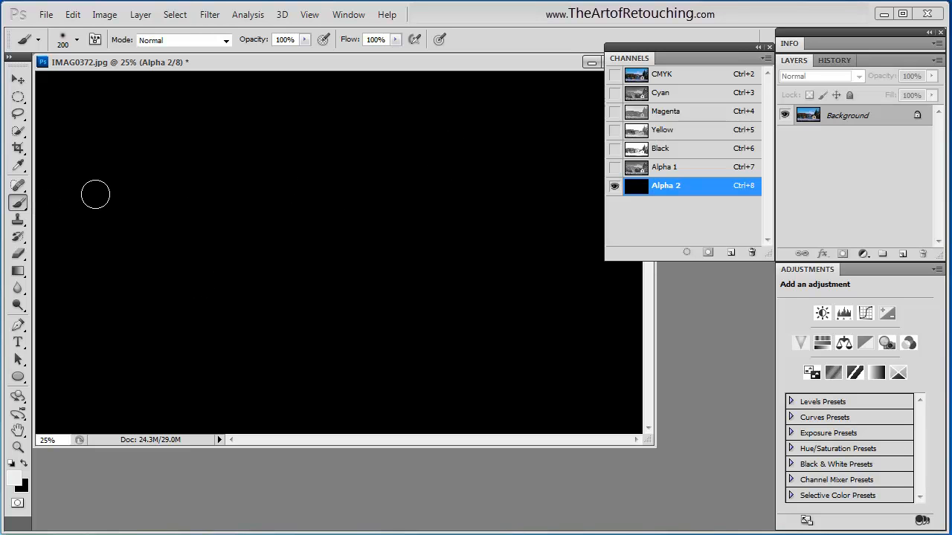
pyautogui.moveTo(95, 193); pyautogui.dragTo(437, 372)
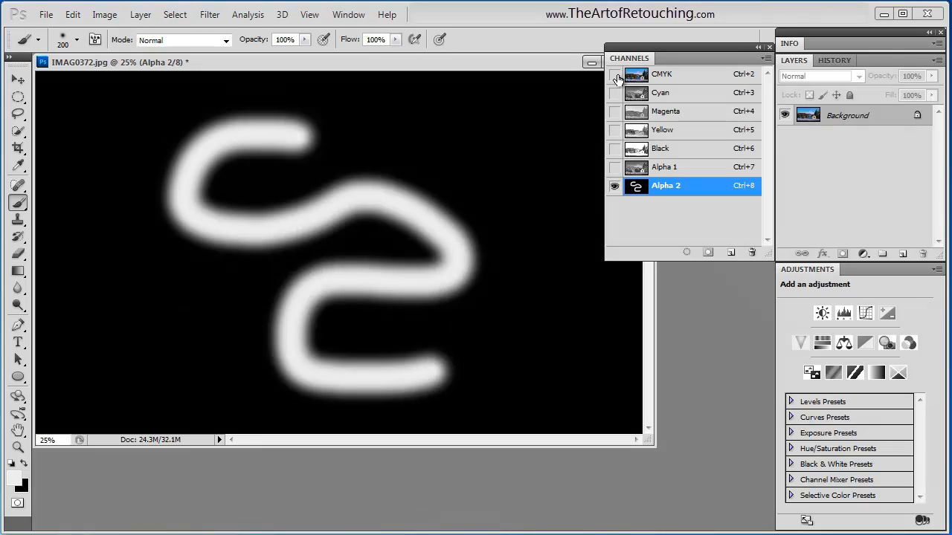
pyautogui.click(614, 74)
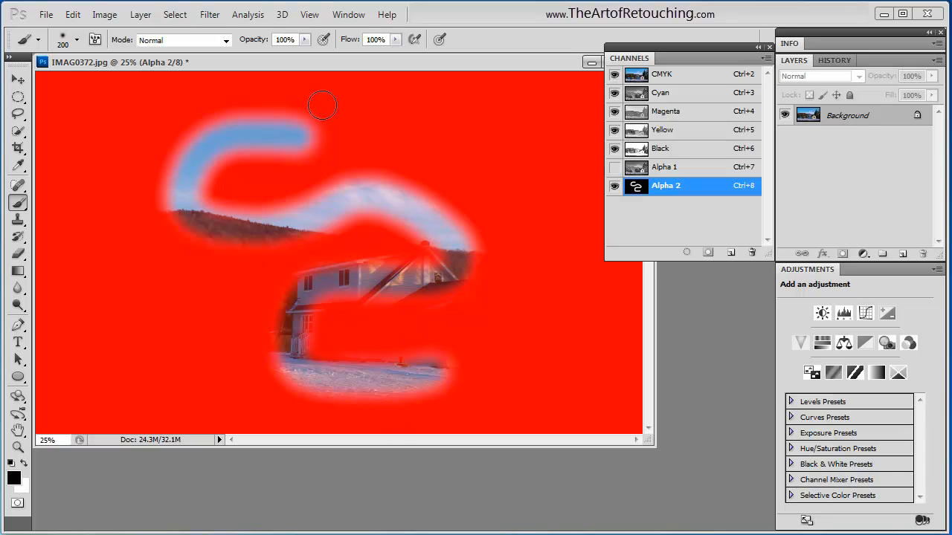
pyautogui.moveTo(342, 104)
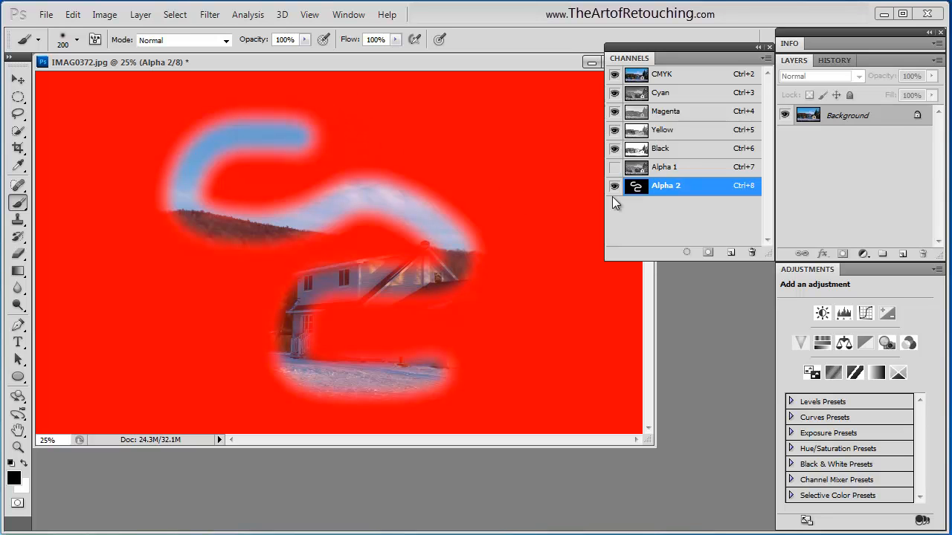
pyautogui.click(616, 186)
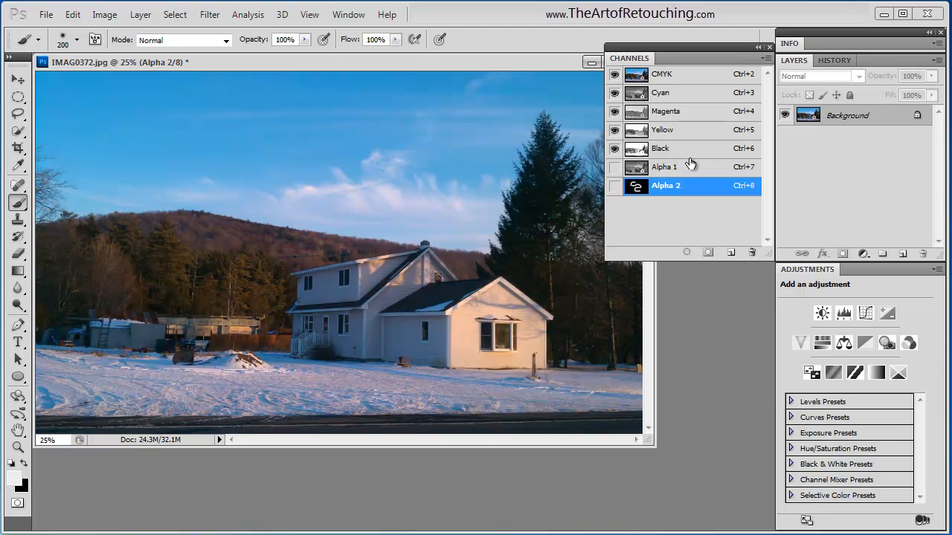
# - Delete both Alpha 1 and Alpha 2 channels and view the Cyan channel on its own
pyautogui.click(616, 166)
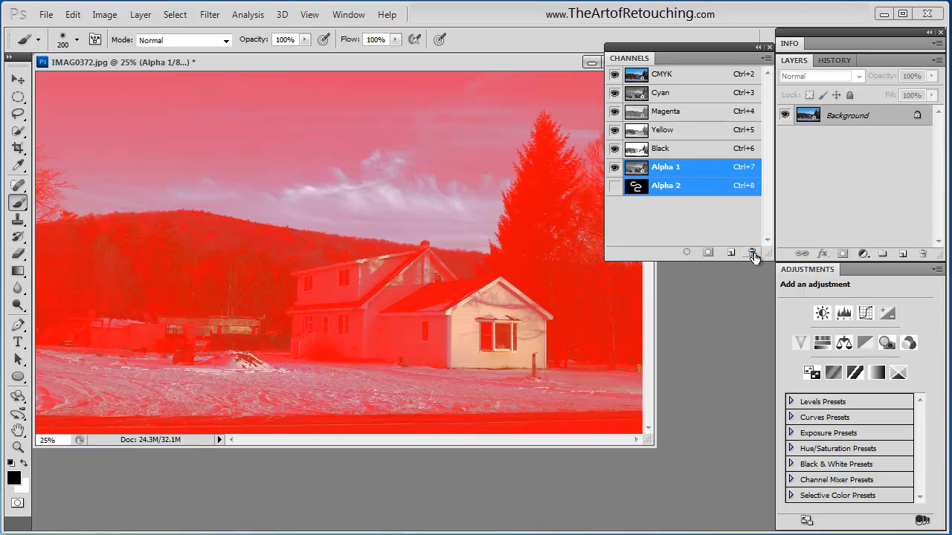
pyautogui.moveTo(753, 252)
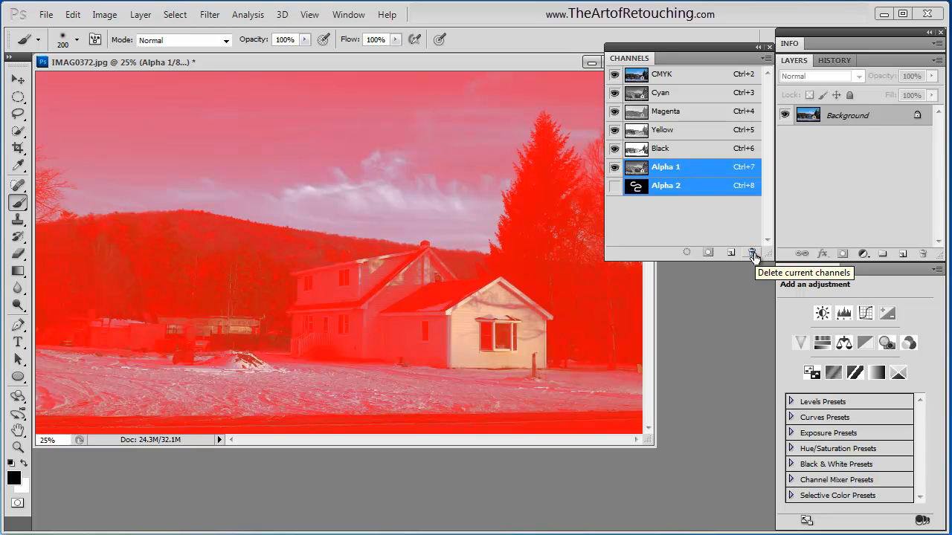
pyautogui.click(753, 253)
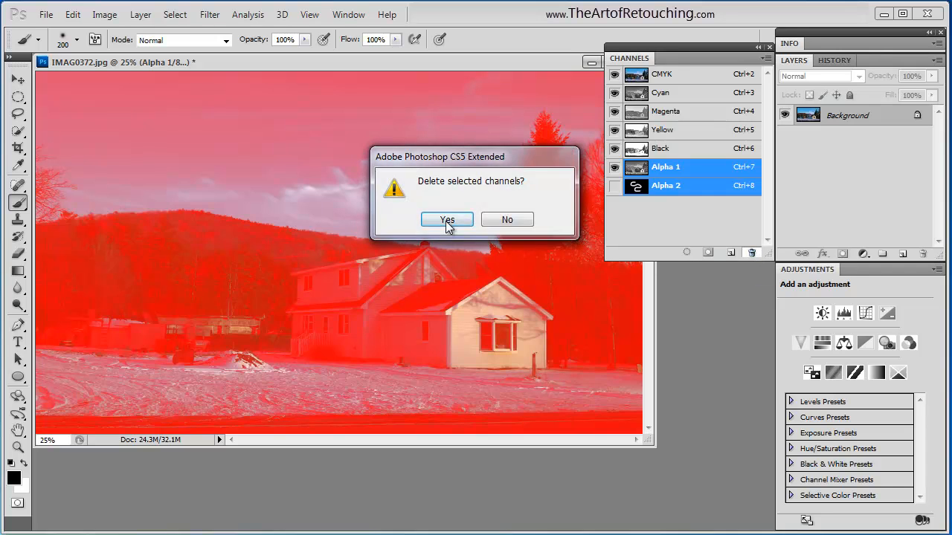
pyautogui.click(446, 220)
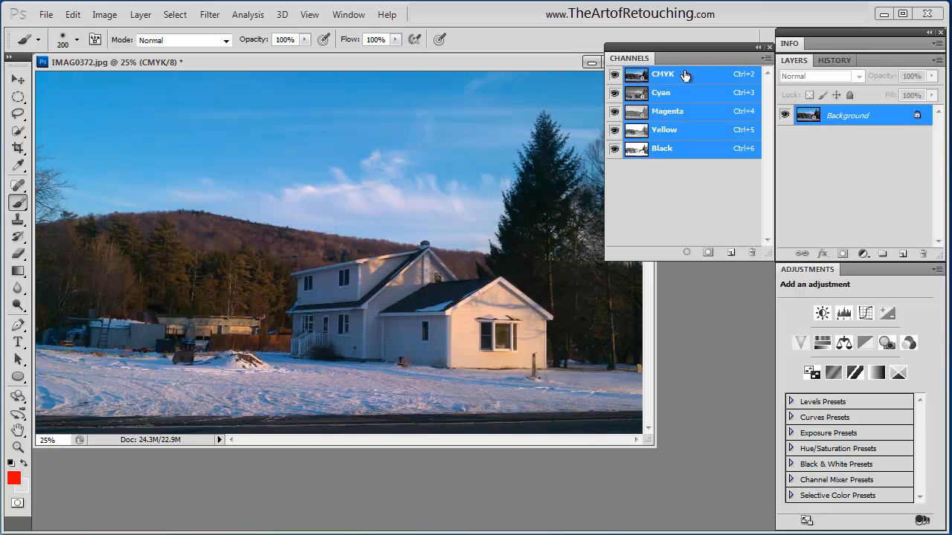
pyautogui.click(660, 92)
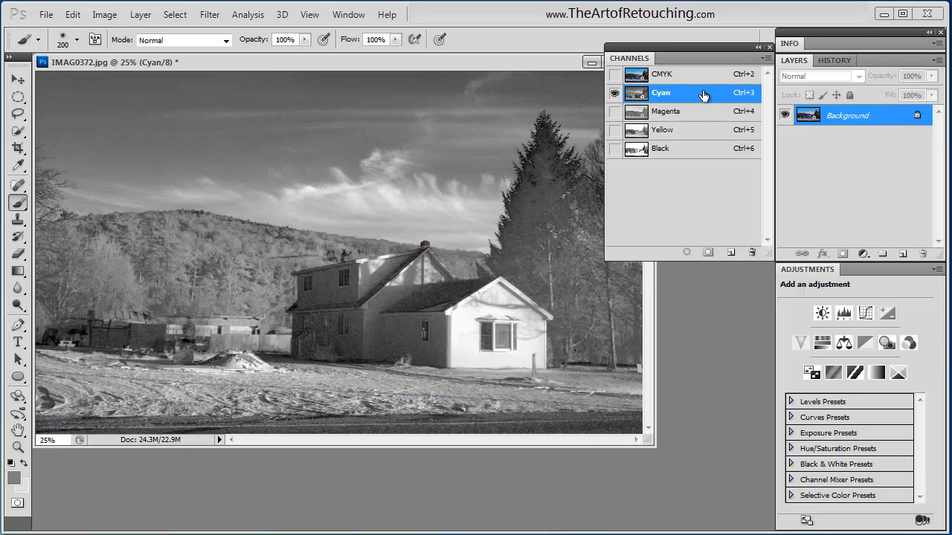
# - Duplicate the Cyan channel as Cyan copy and show it as an overlay
pyautogui.click(758, 58)
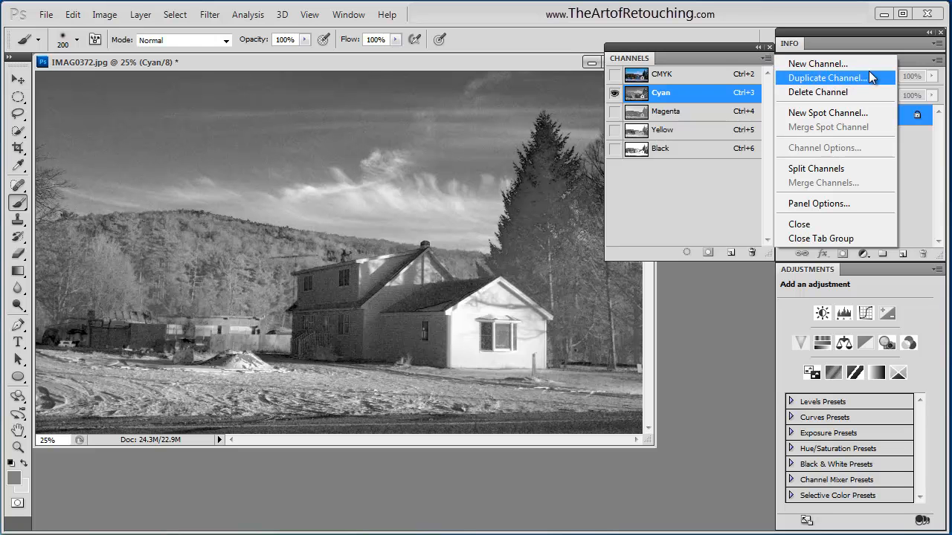
pyautogui.moveTo(871, 83)
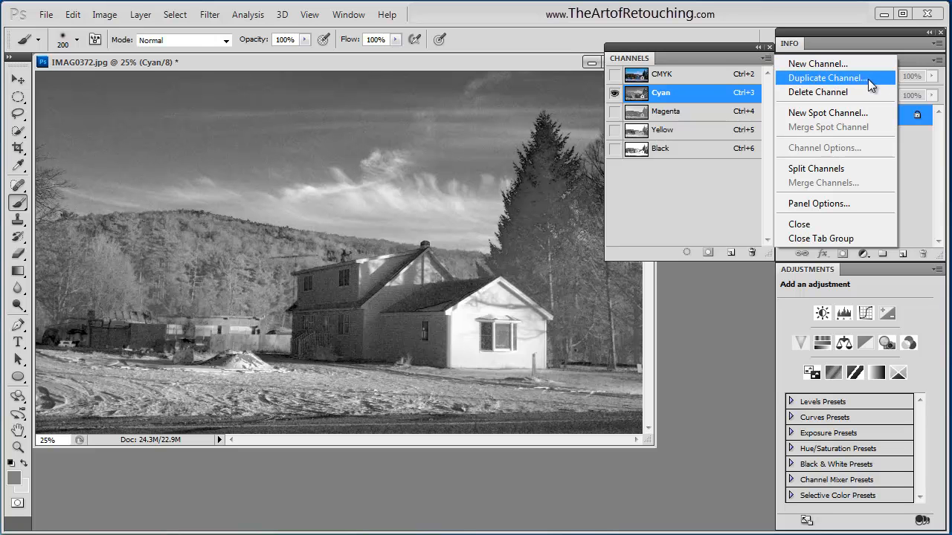
pyautogui.click(827, 77)
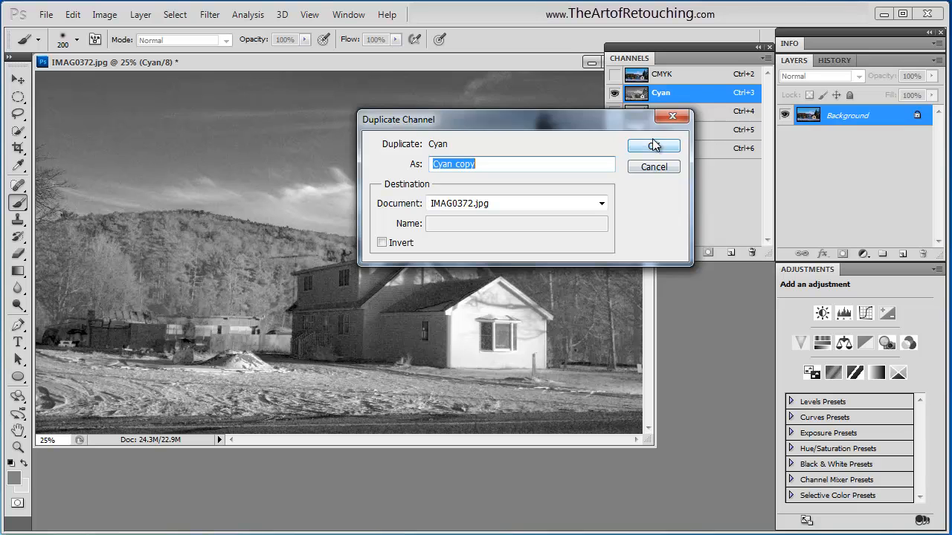
pyautogui.click(653, 146)
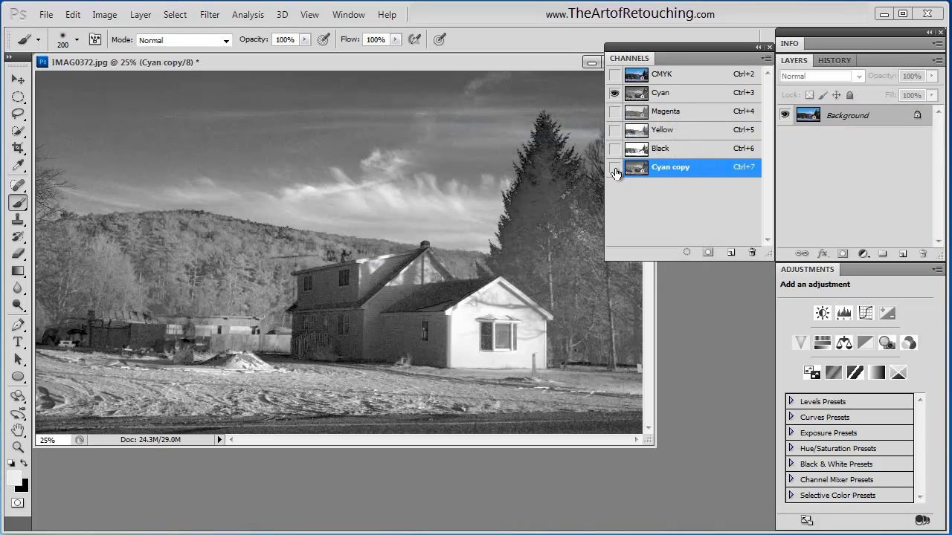
pyautogui.click(616, 166)
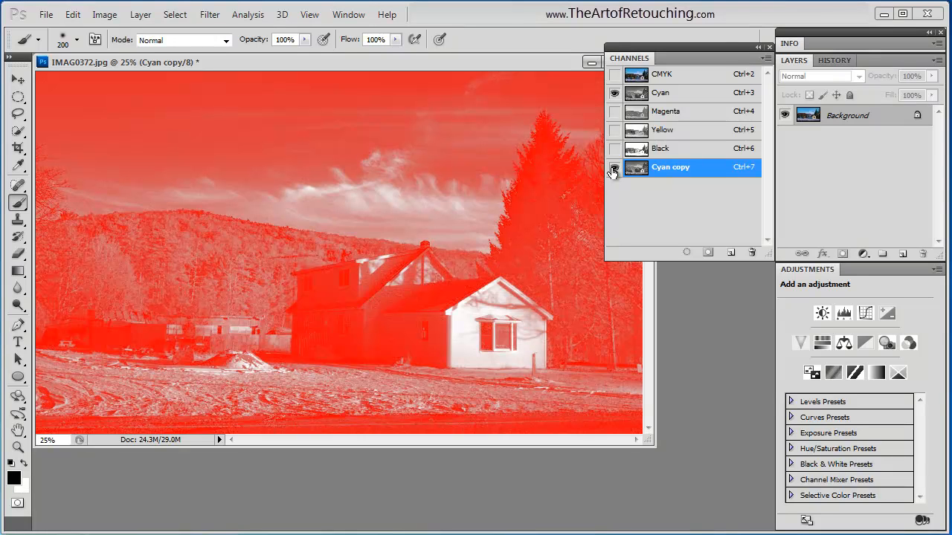
# - Review the Cyan copy channel's options unchanged and view it alone in grayscale
pyautogui.doubleClick(671, 166)
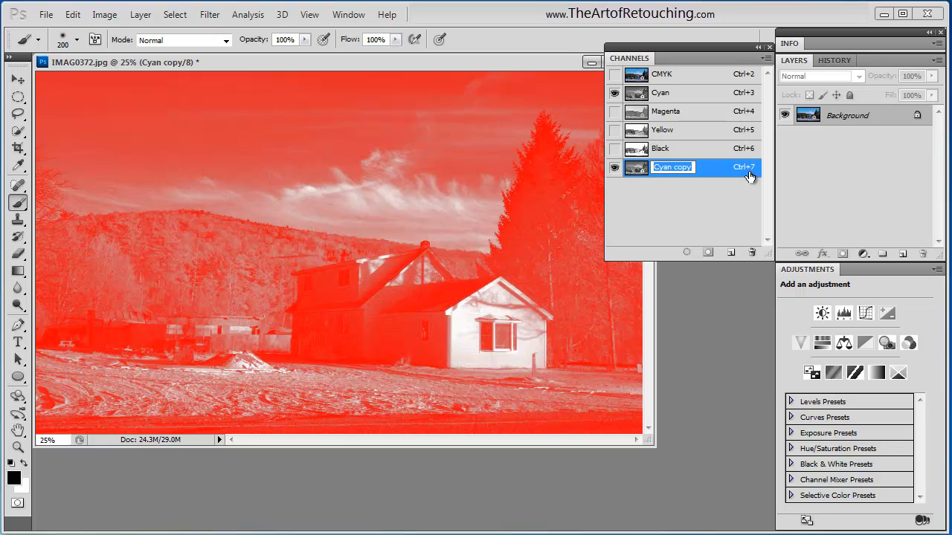
pyautogui.doubleClick(672, 166)
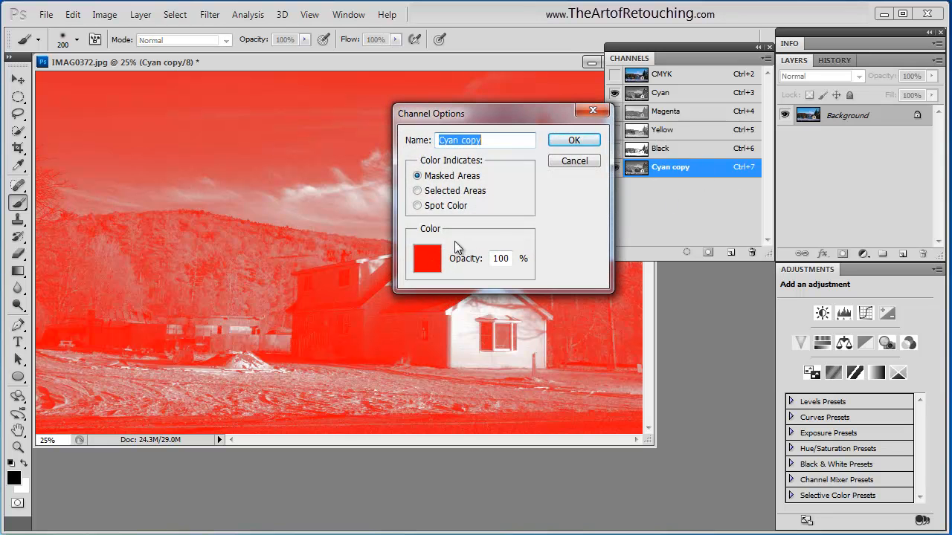
pyautogui.click(575, 140)
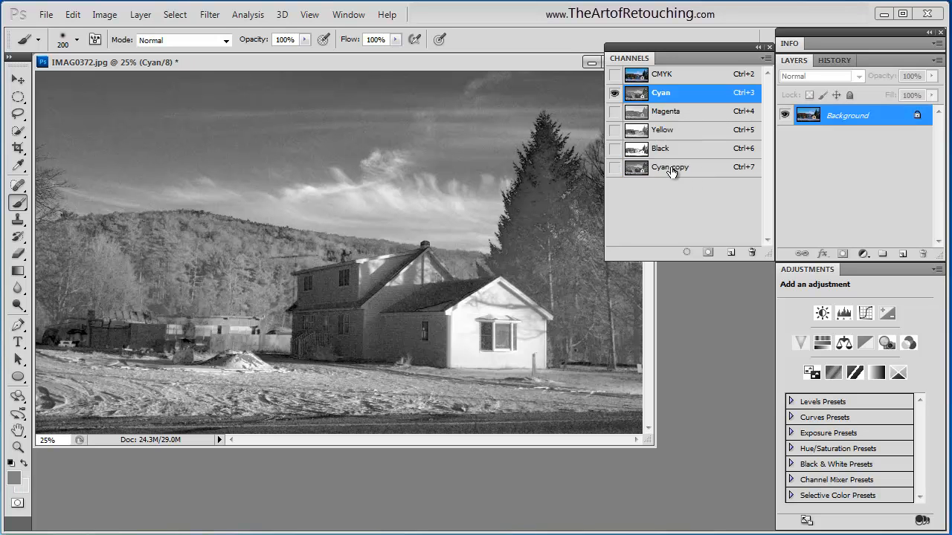
pyautogui.click(669, 167)
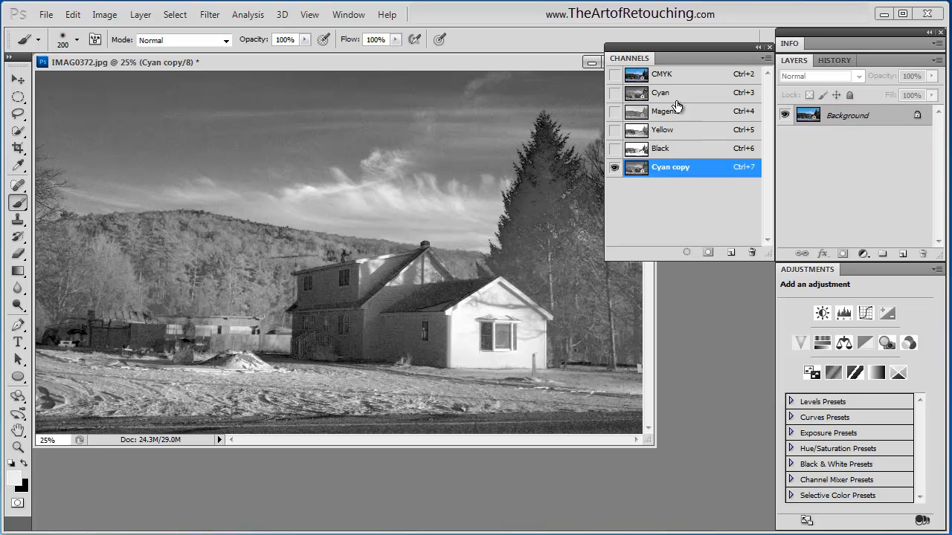
# - Delete the Cyan copy channel, returning to the full-colour CMYK composite
pyautogui.click(764, 58)
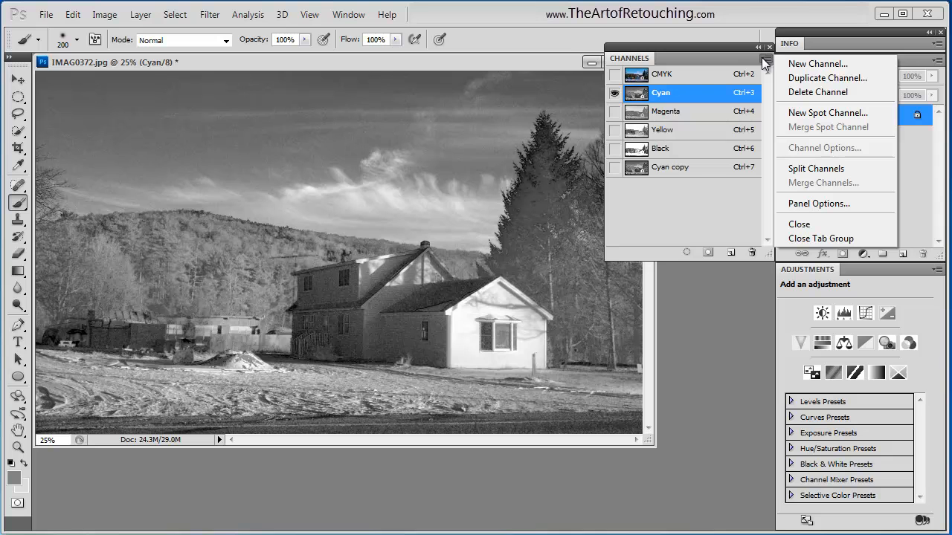
pyautogui.moveTo(826, 78)
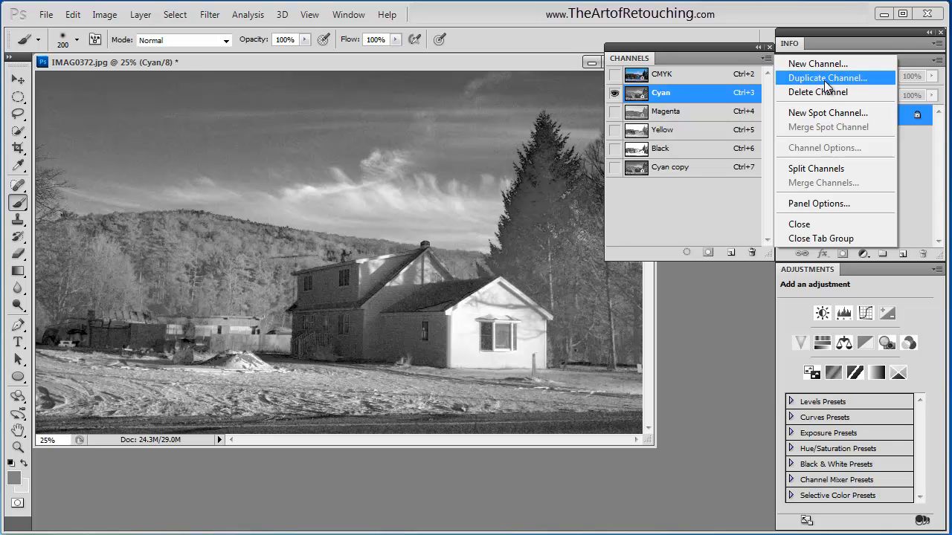
pyautogui.click(830, 77)
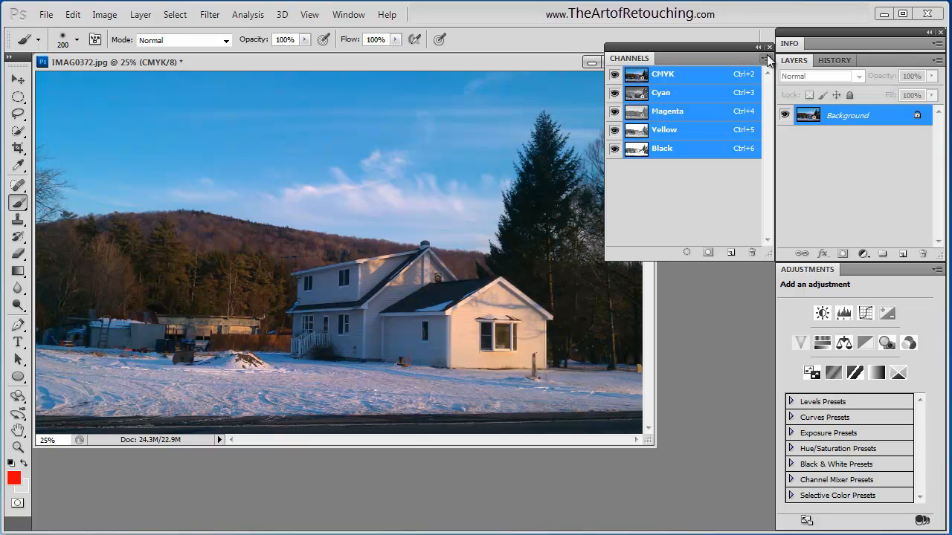
pyautogui.click(764, 56)
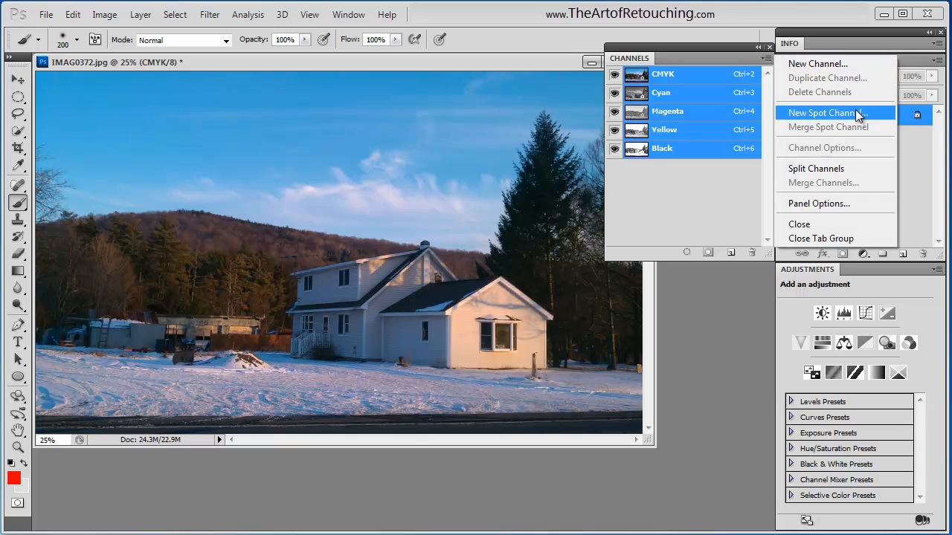
pyautogui.moveTo(721, 260)
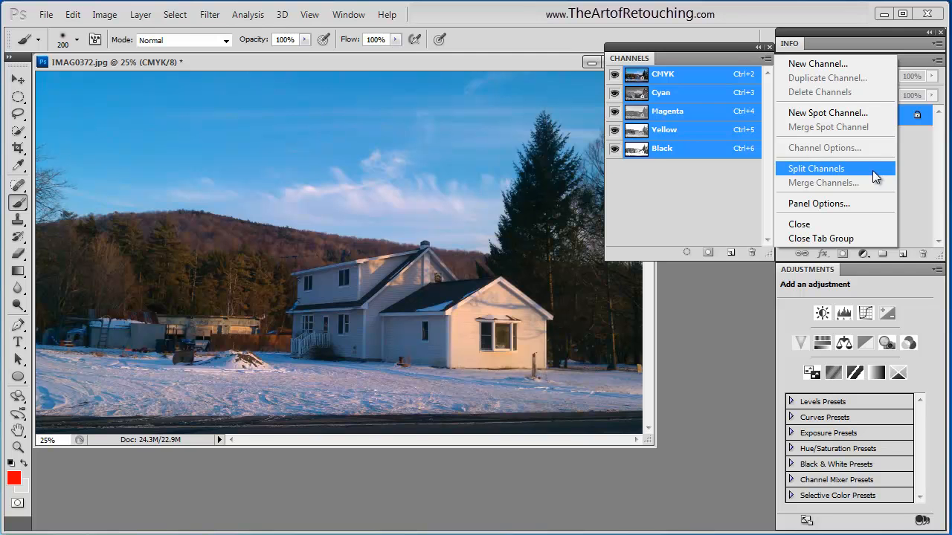
# - Split the CMYK photo into separate grayscale Cyan, Magenta, Yellow and Black documents
pyautogui.click(815, 168)
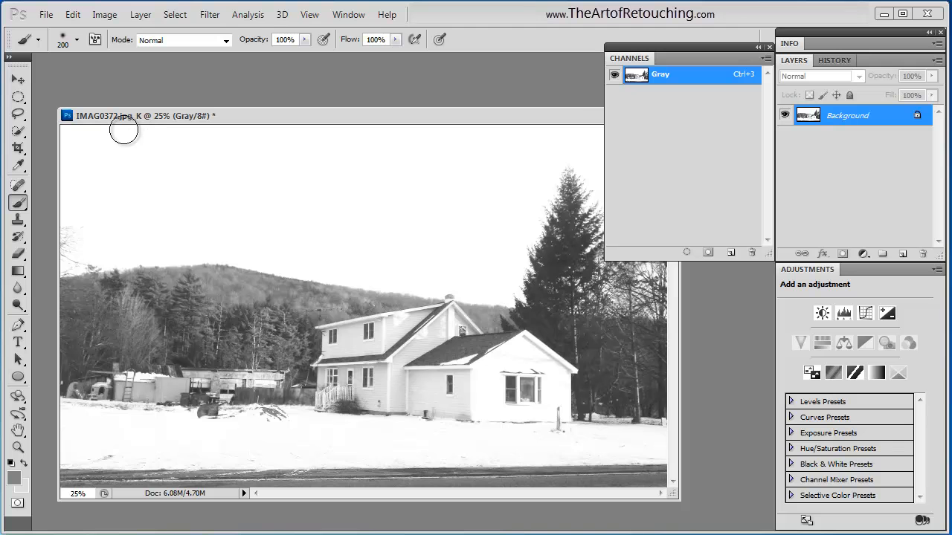
pyautogui.moveTo(132, 126)
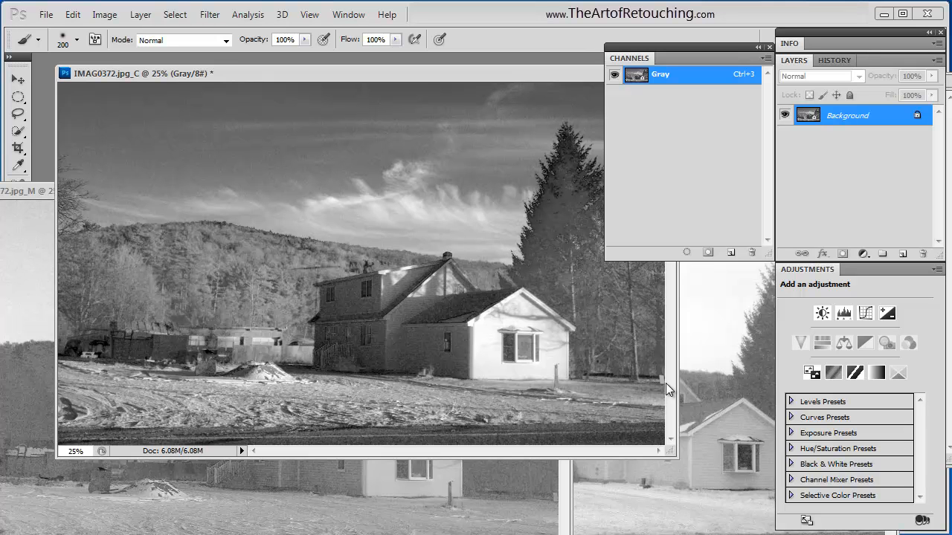
pyautogui.moveTo(672, 352)
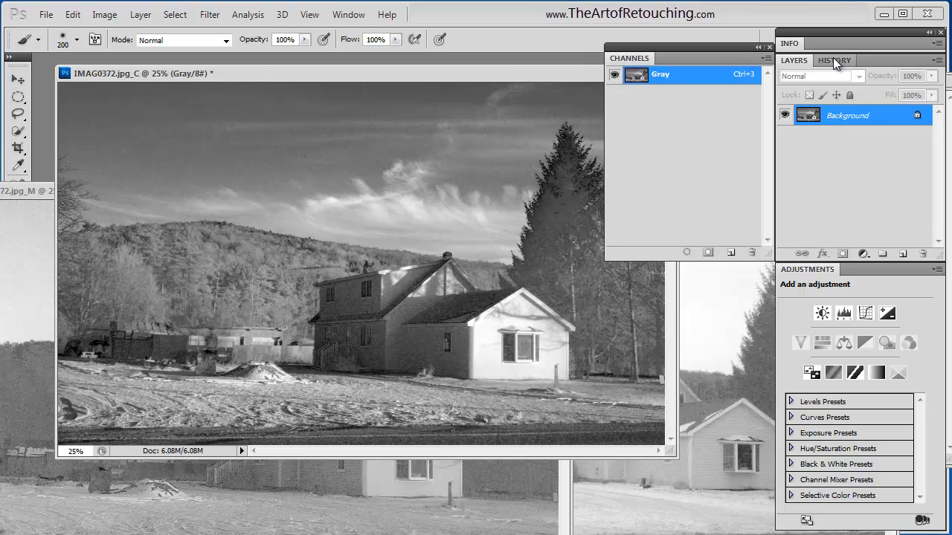
# - Merge Channels with mode CMYK Color, four channels, producing one full-colour snowy-house image
pyautogui.click(835, 59)
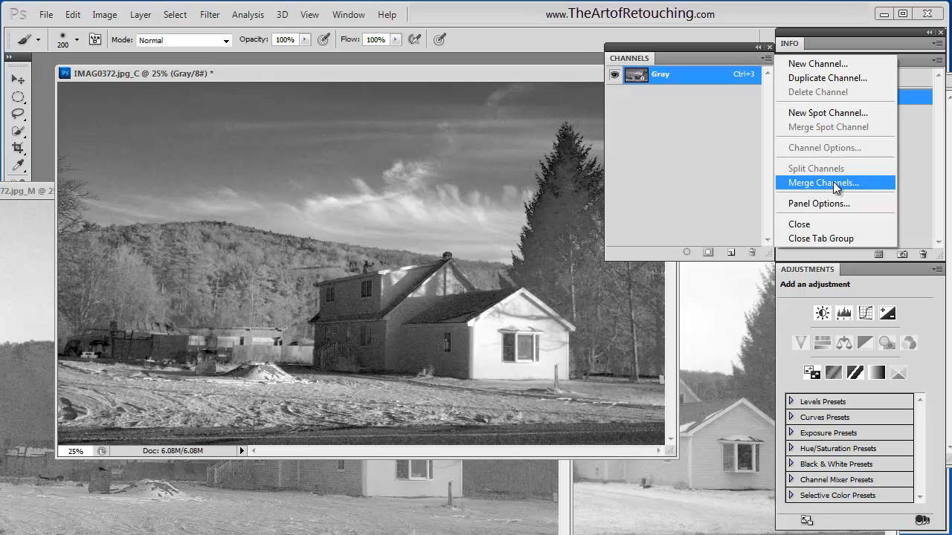
pyautogui.click(823, 183)
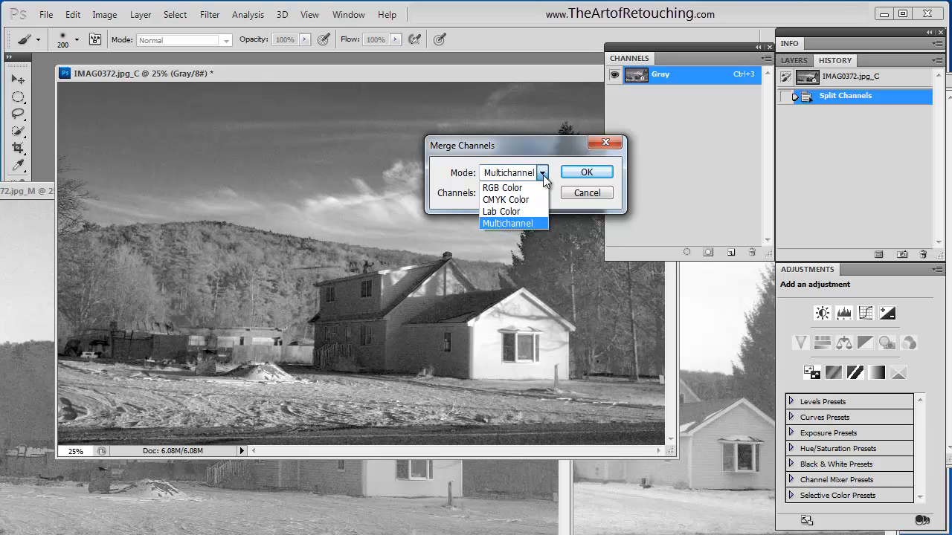
pyautogui.click(503, 200)
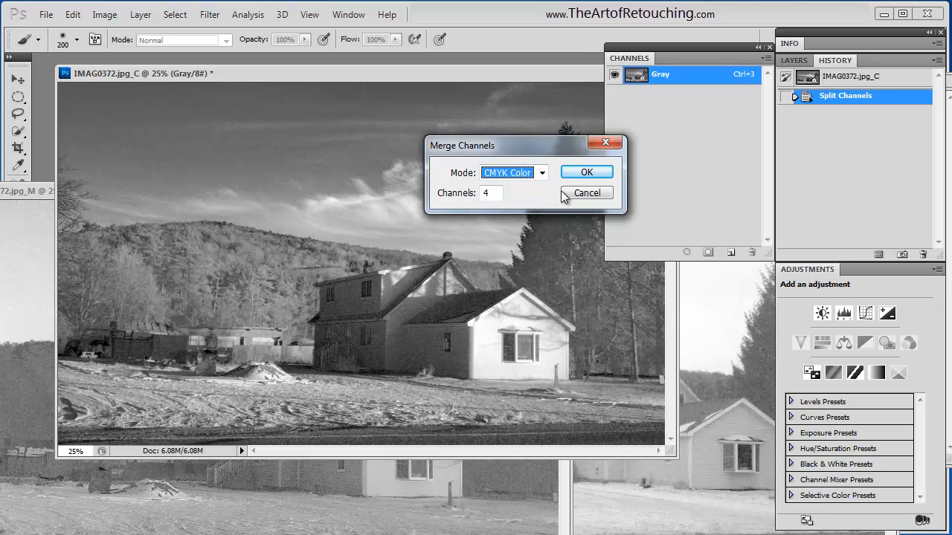
pyautogui.click(586, 173)
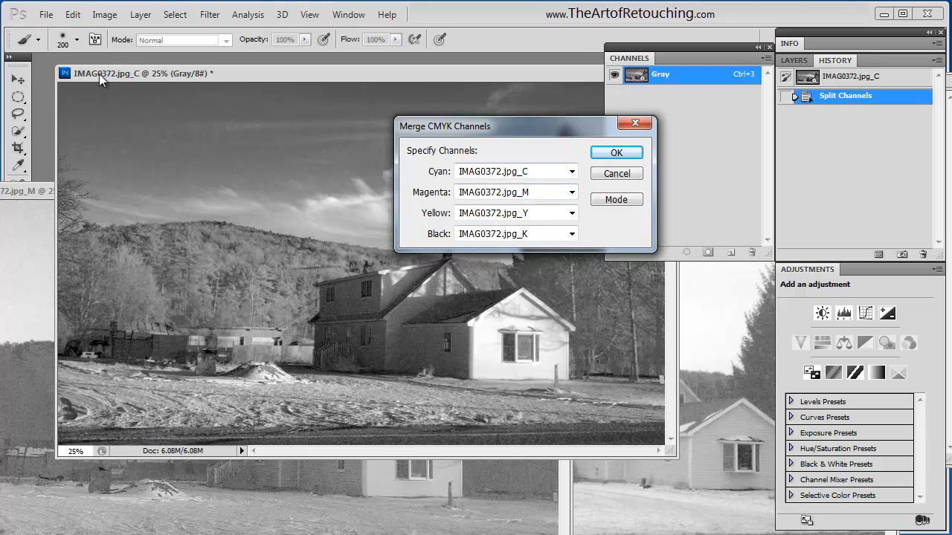
pyautogui.moveTo(75, 216)
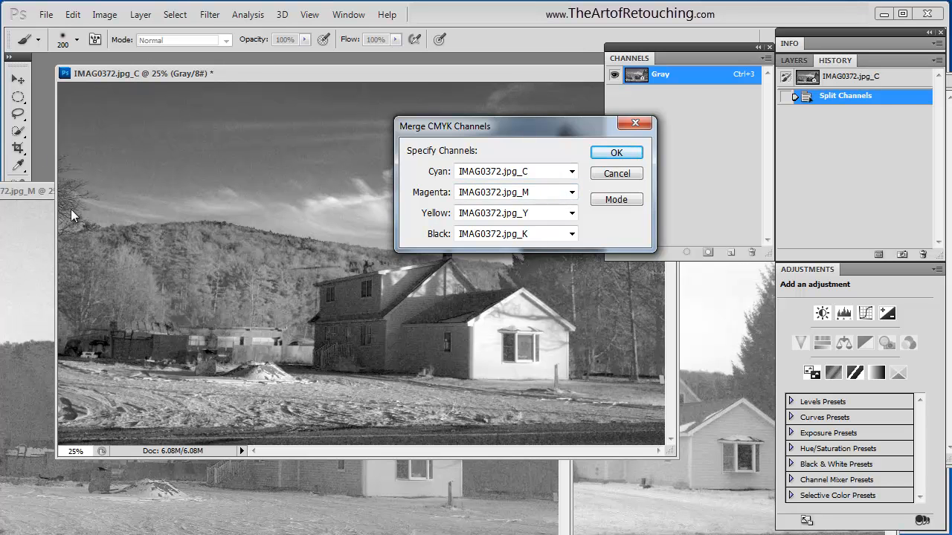
pyautogui.moveTo(493, 240)
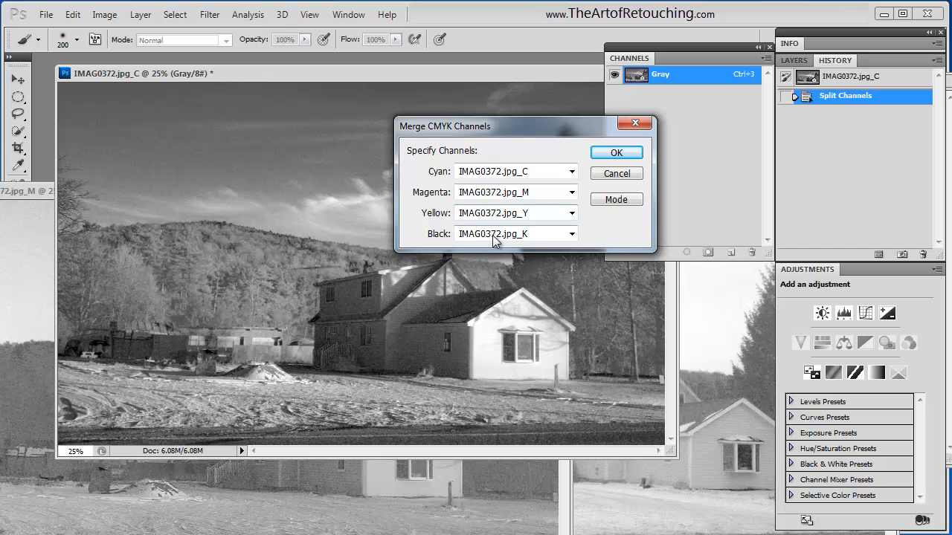
pyautogui.moveTo(627, 158)
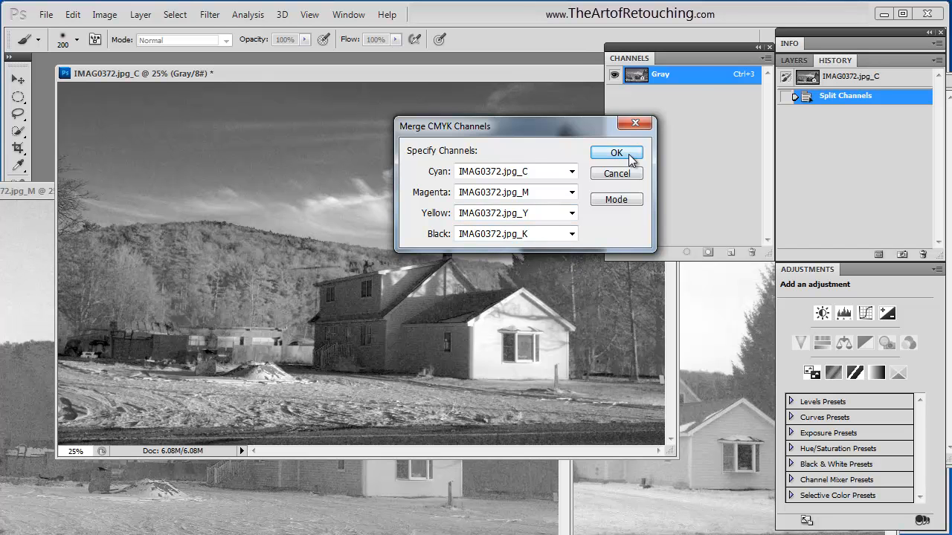
pyautogui.click(616, 151)
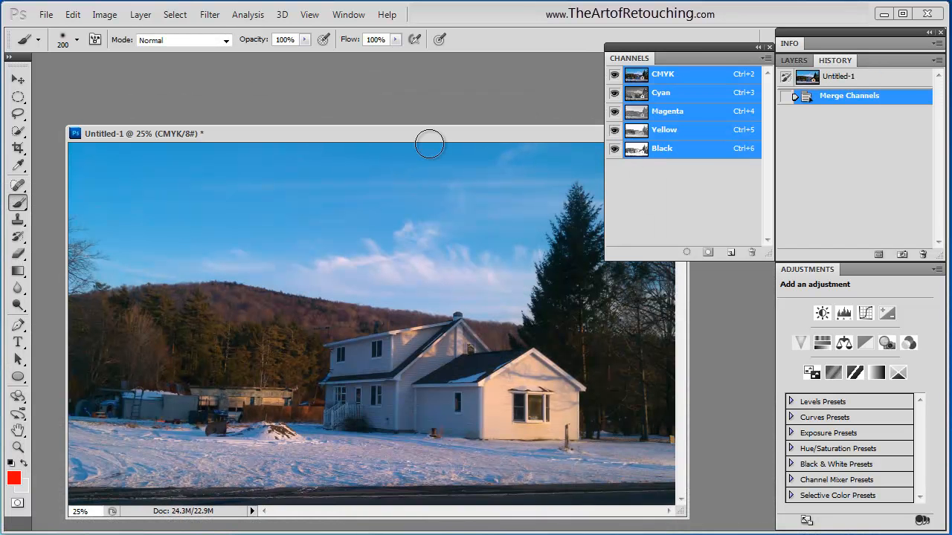
# - Show the Channels panel menu over the merged CMYK image
pyautogui.click(765, 58)
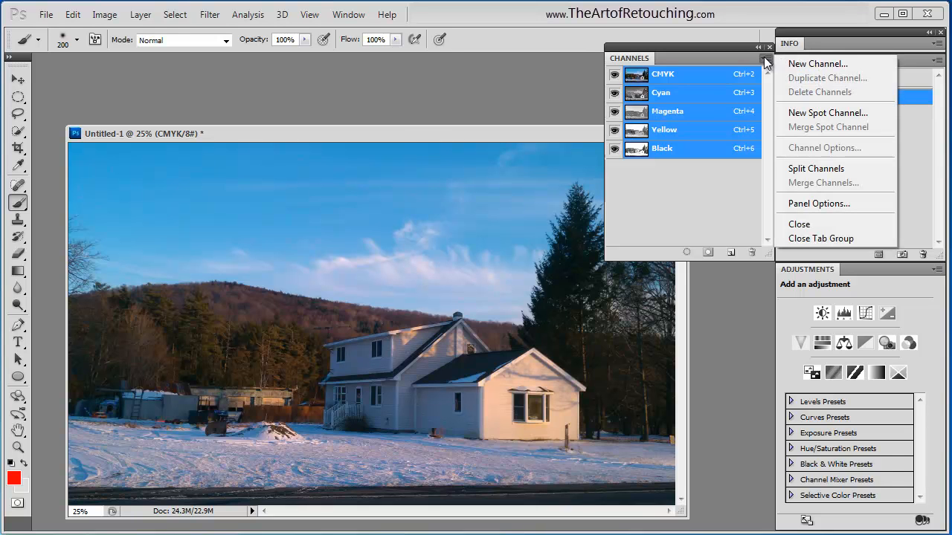
pyautogui.moveTo(815, 232)
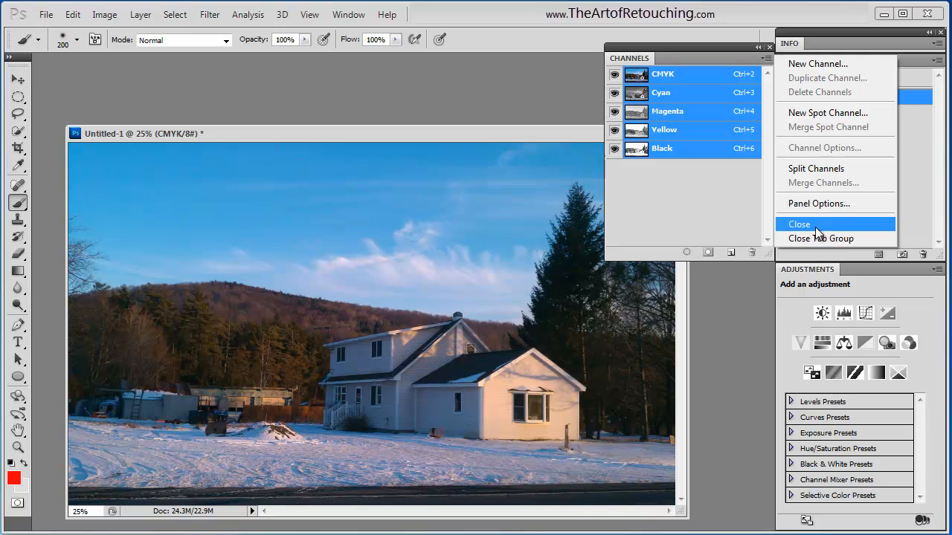
pyautogui.moveTo(770, 61)
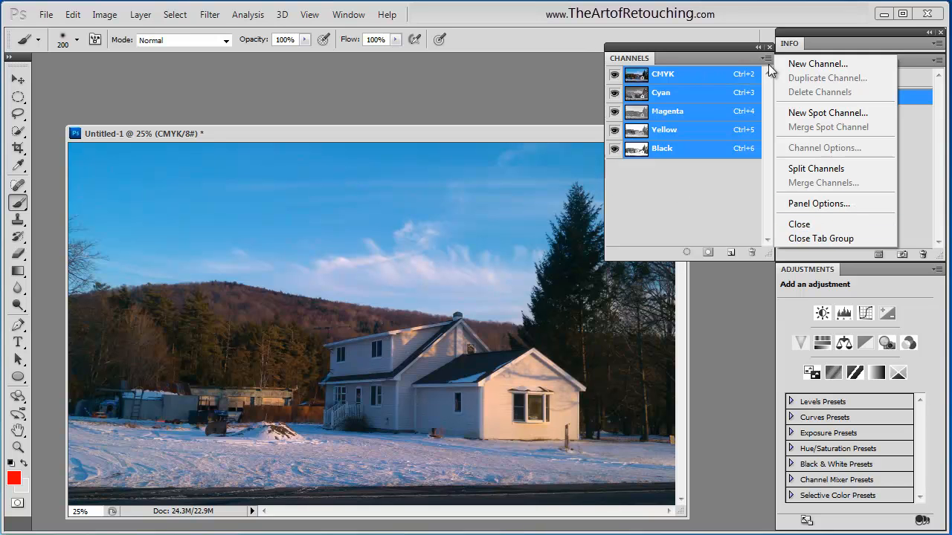